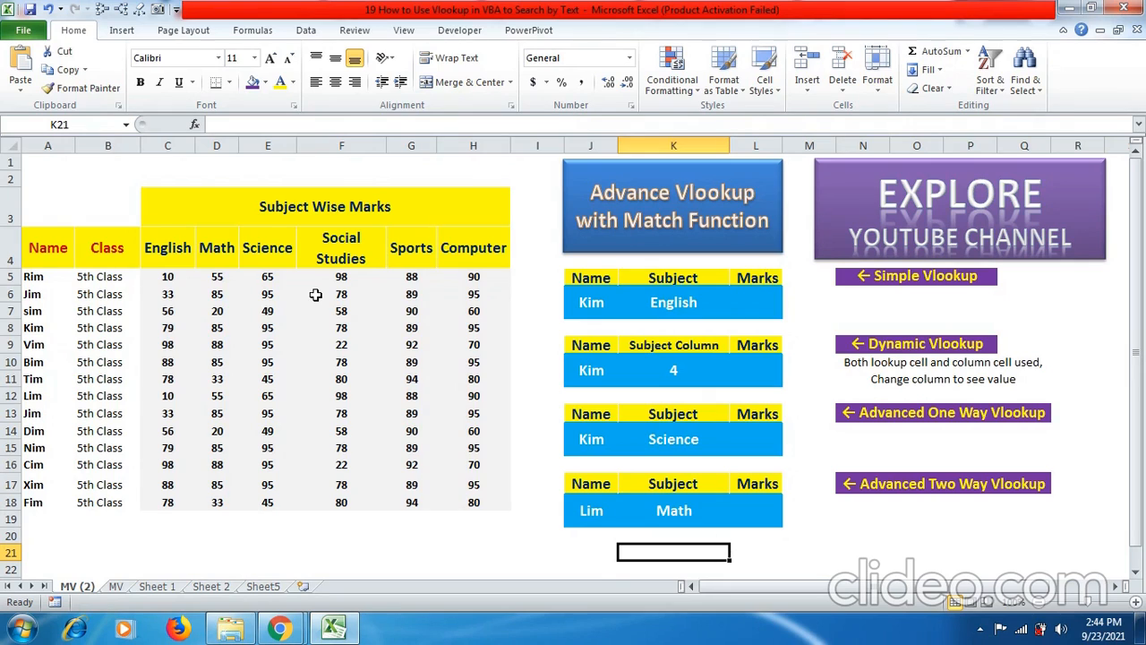
mouse_move(232, 215)
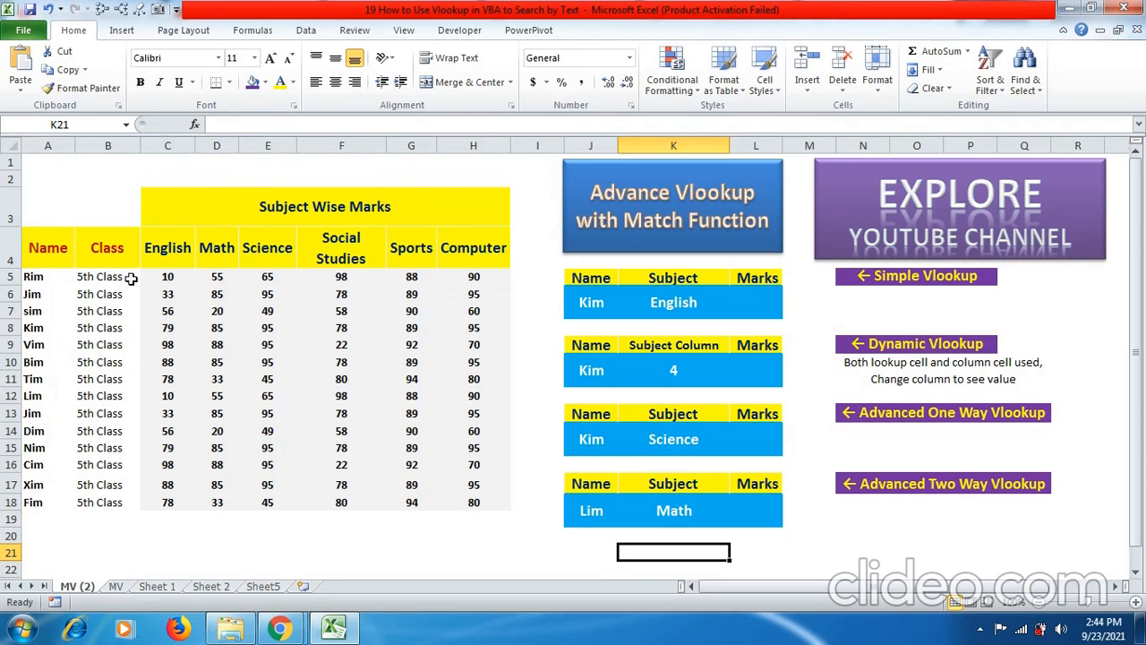
Enter =VLOOKUP(J6,A5:H18,3,0) in L6, returning Kim's English mark of 79.
drag(168, 276, 268, 310)
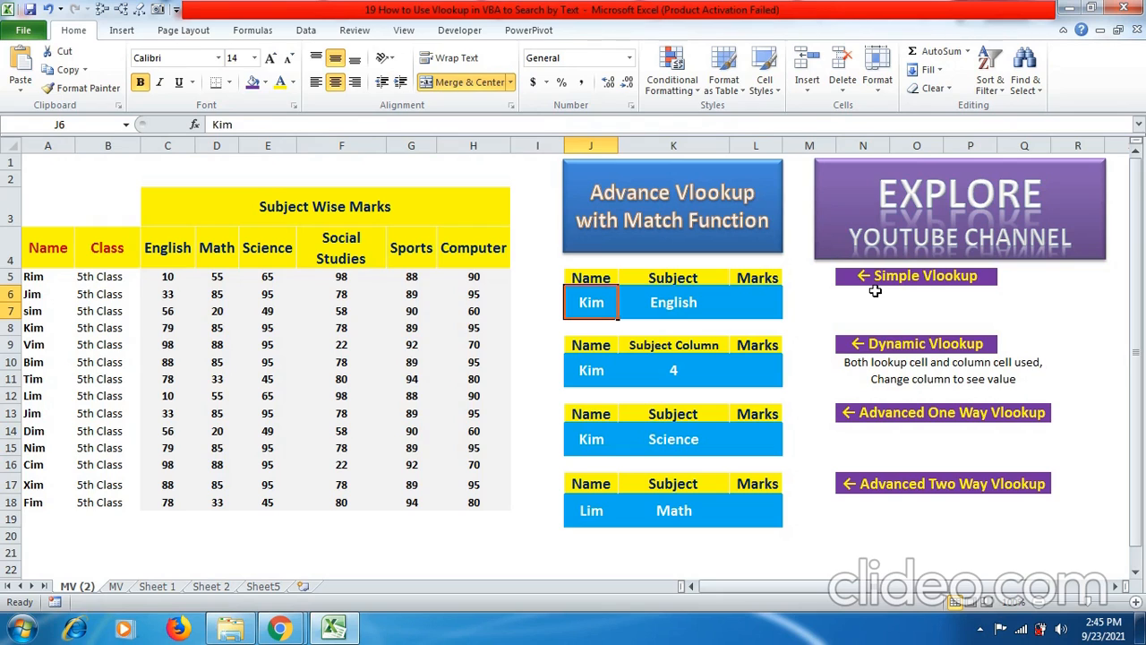
click(755, 302)
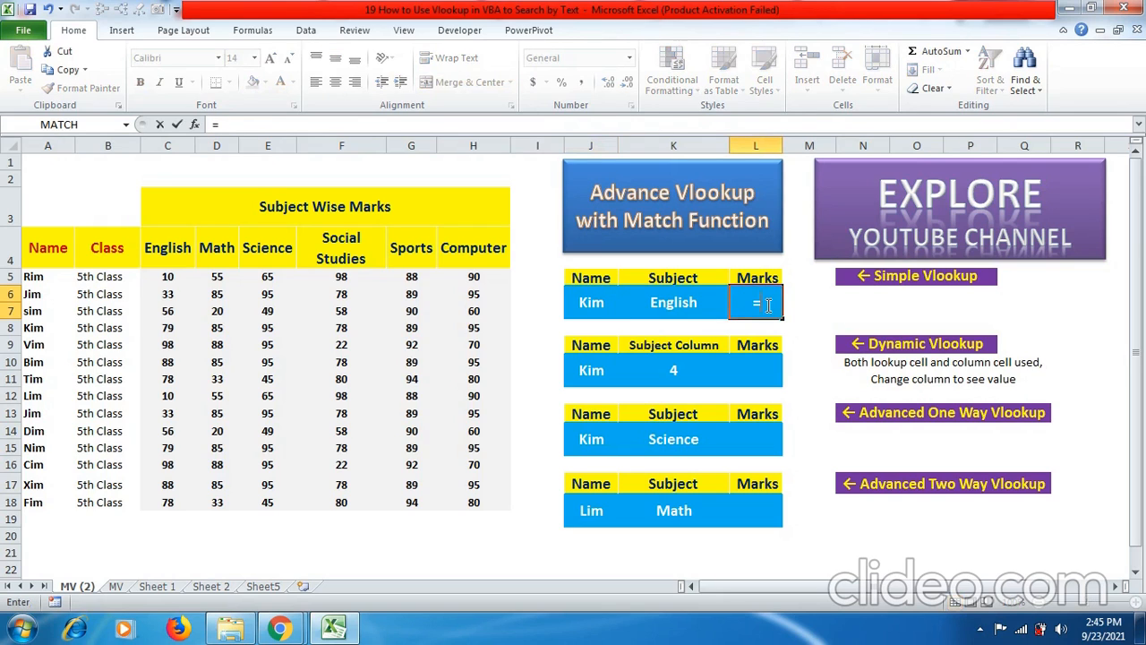
text(vlo)
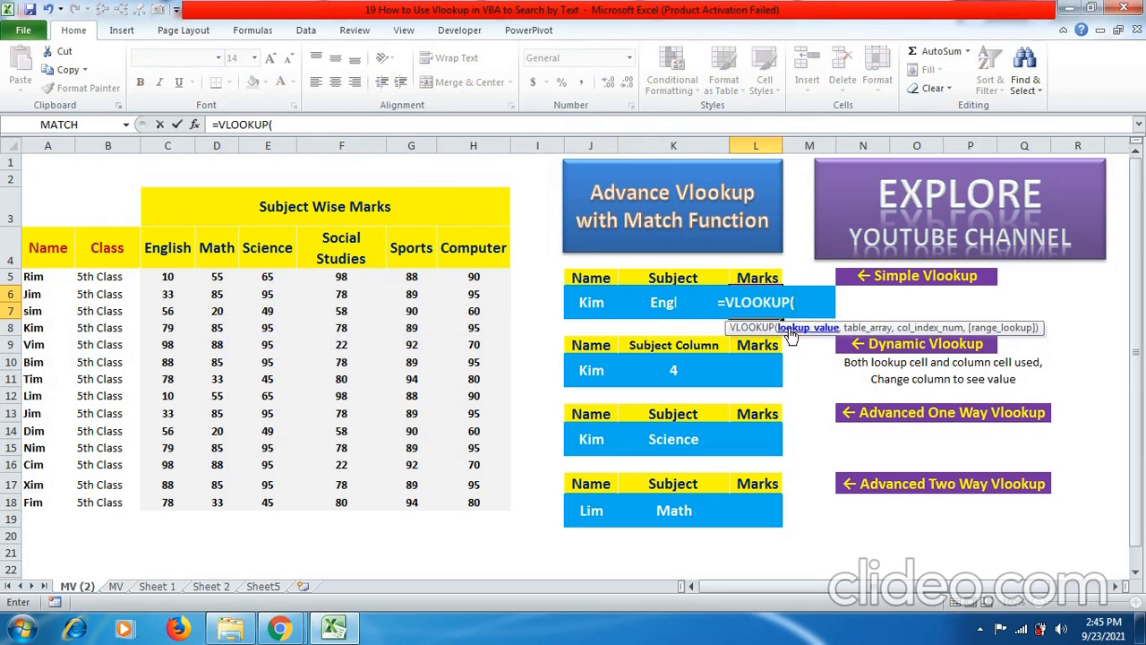
click(590, 302)
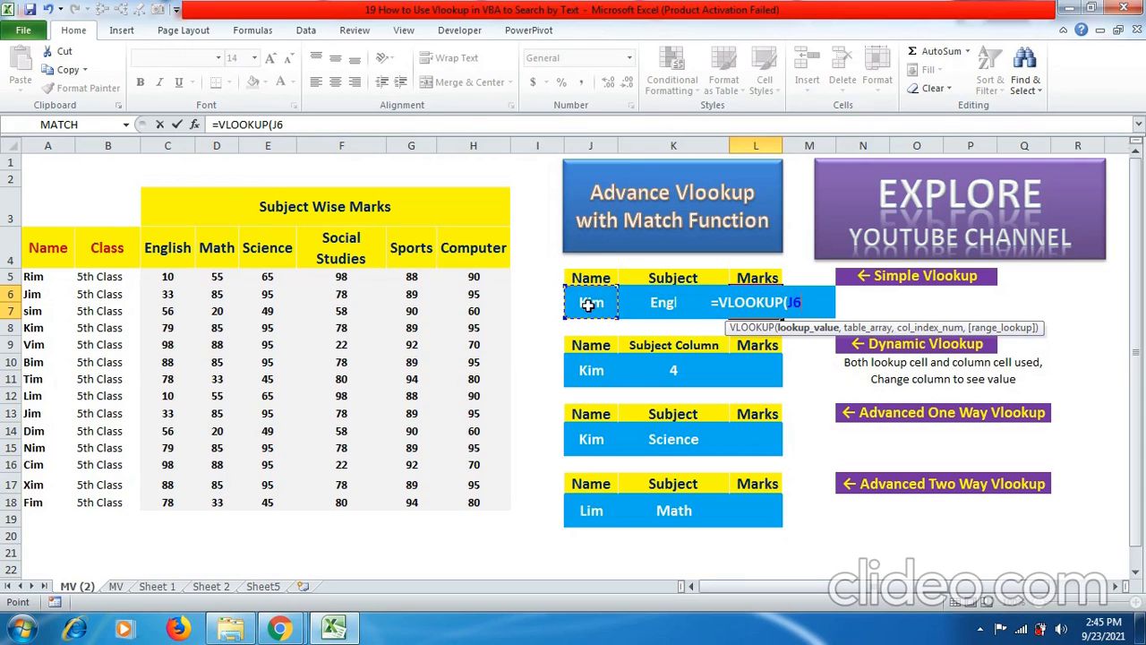
text(,A5:H18)
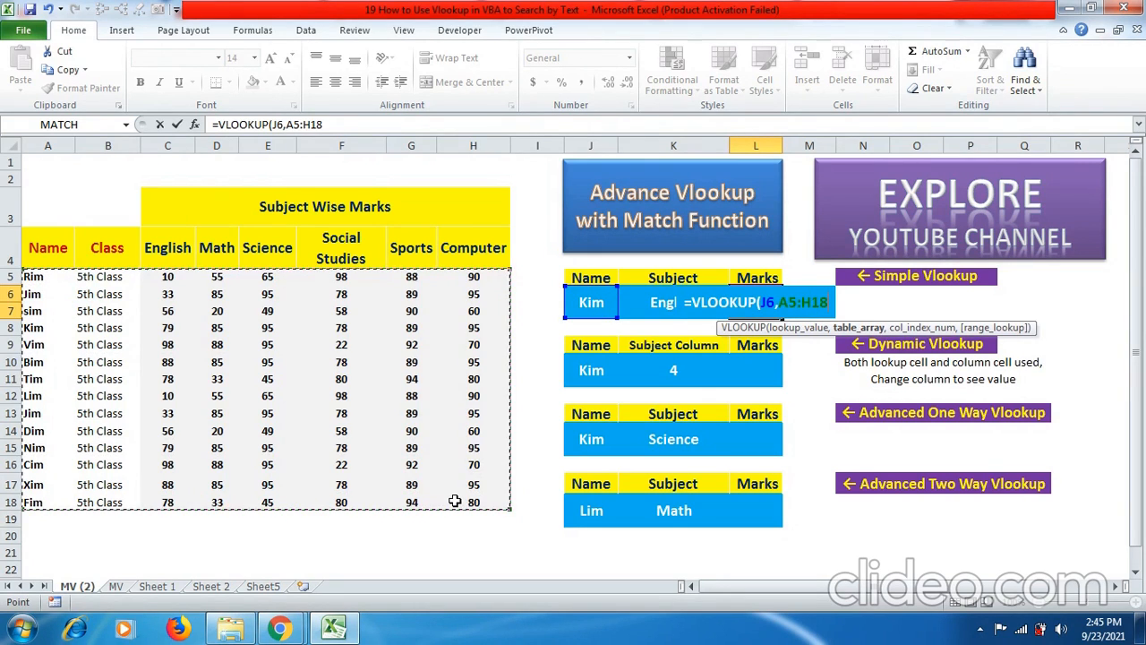
text(,)
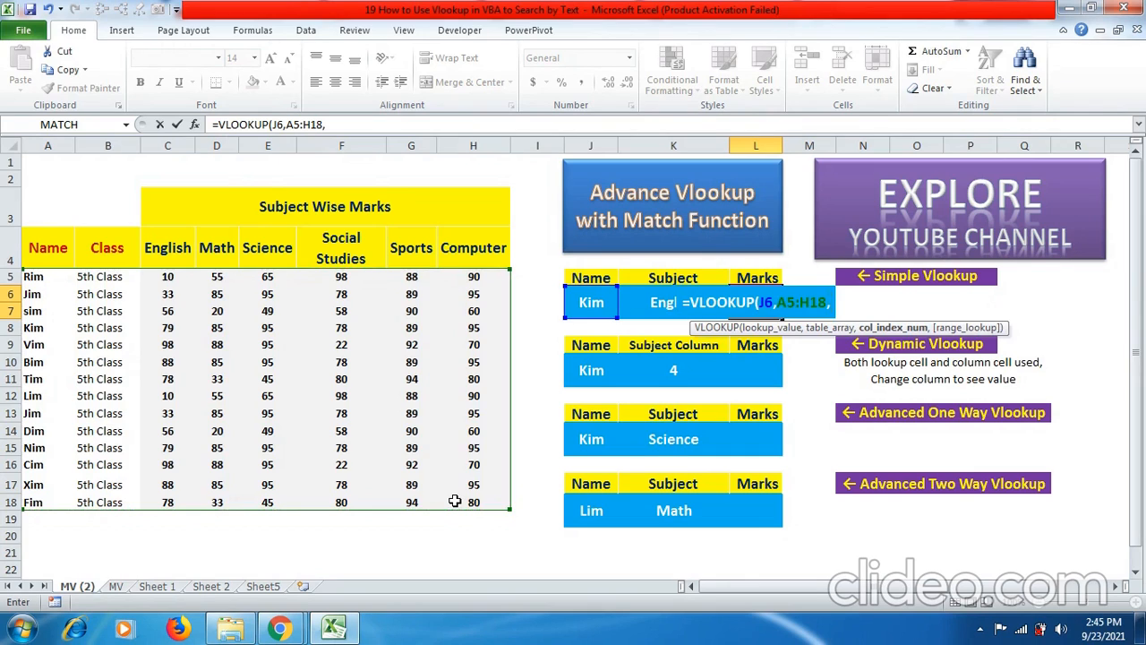
mouse_move(157, 301)
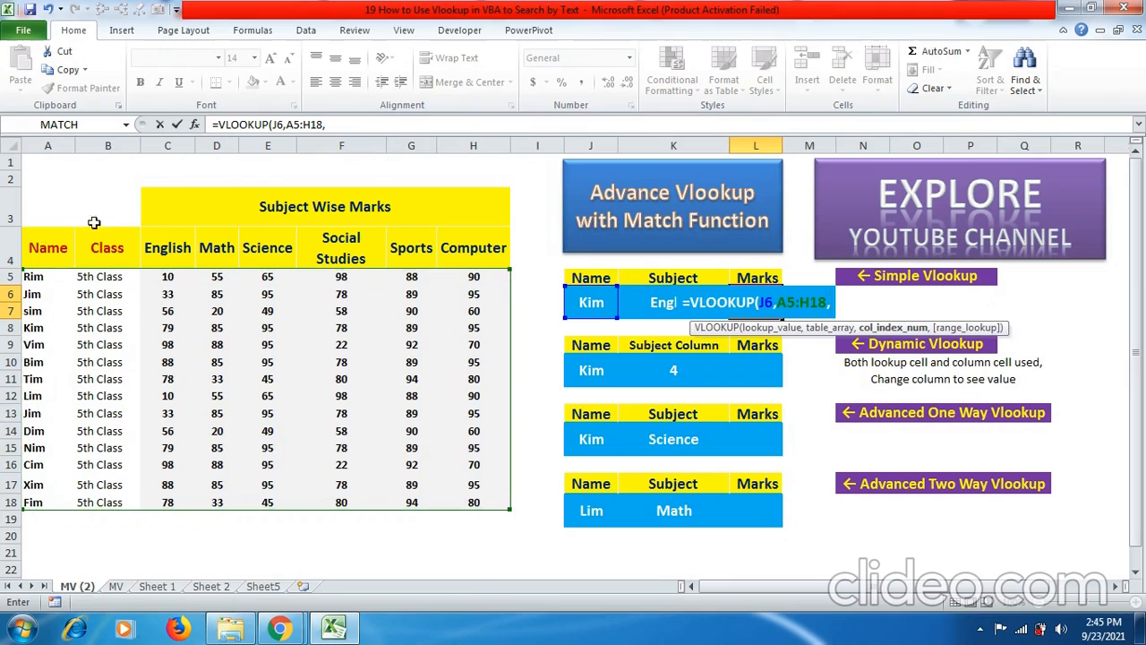
mouse_move(170, 255)
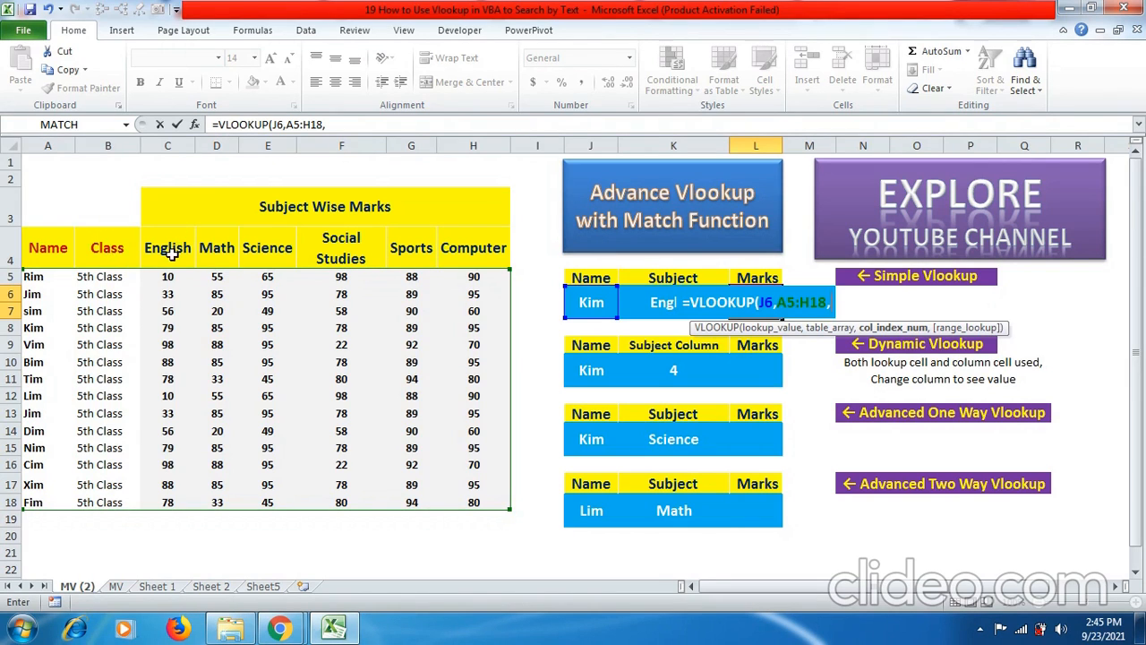
text(3)
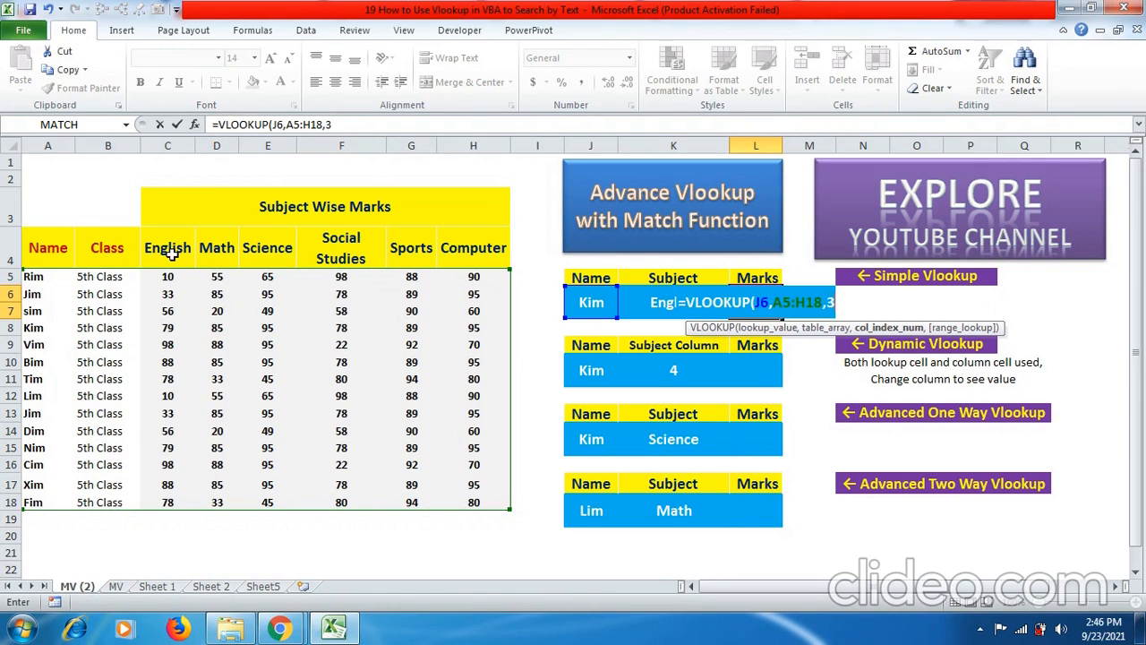
text(,)
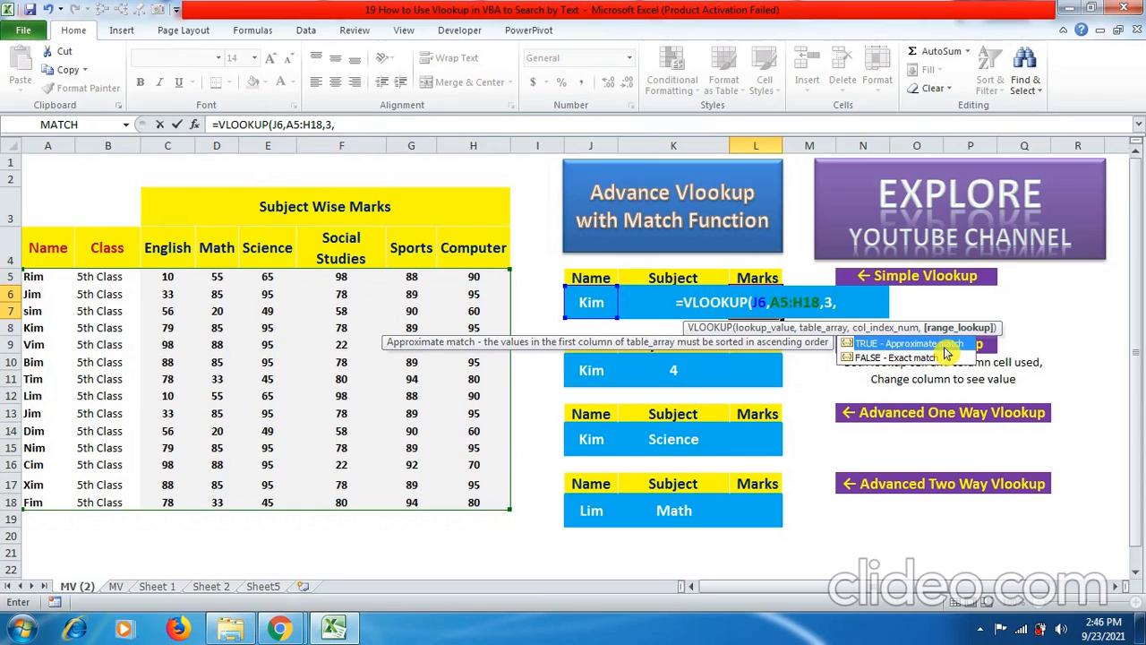
text(0)
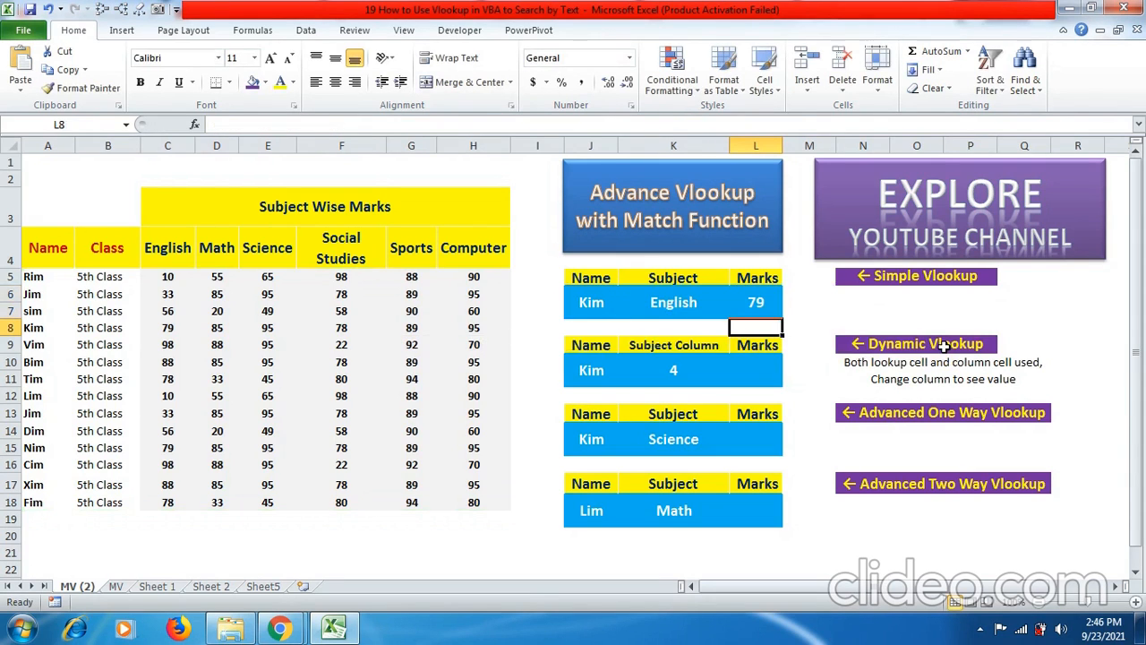
click(756, 302)
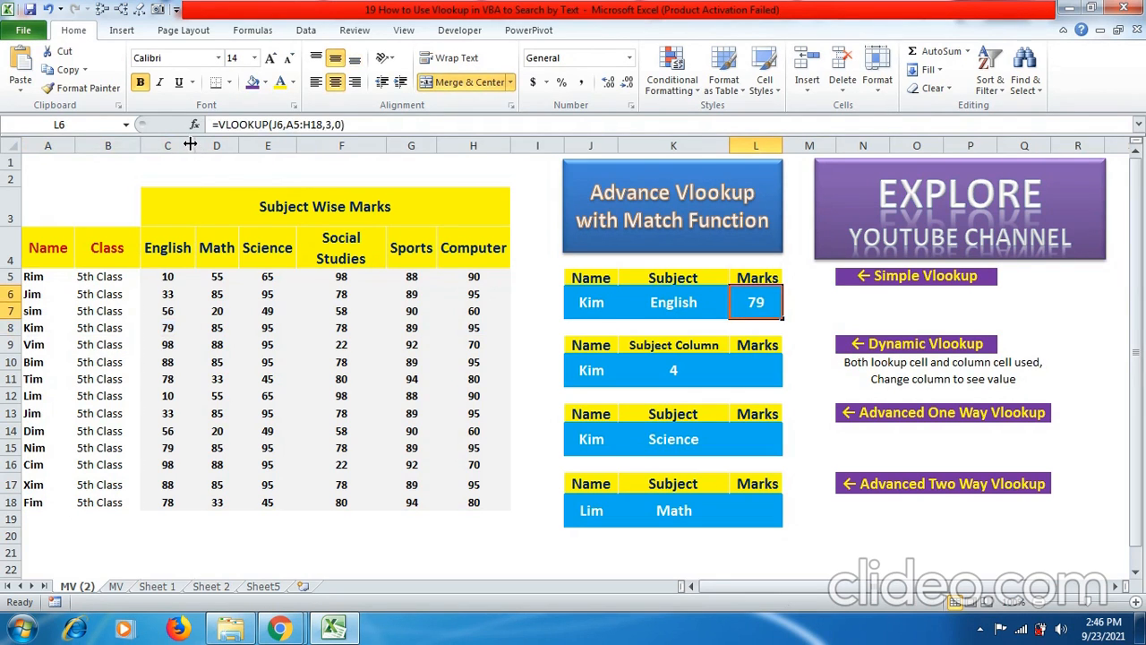
right_click(167, 145)
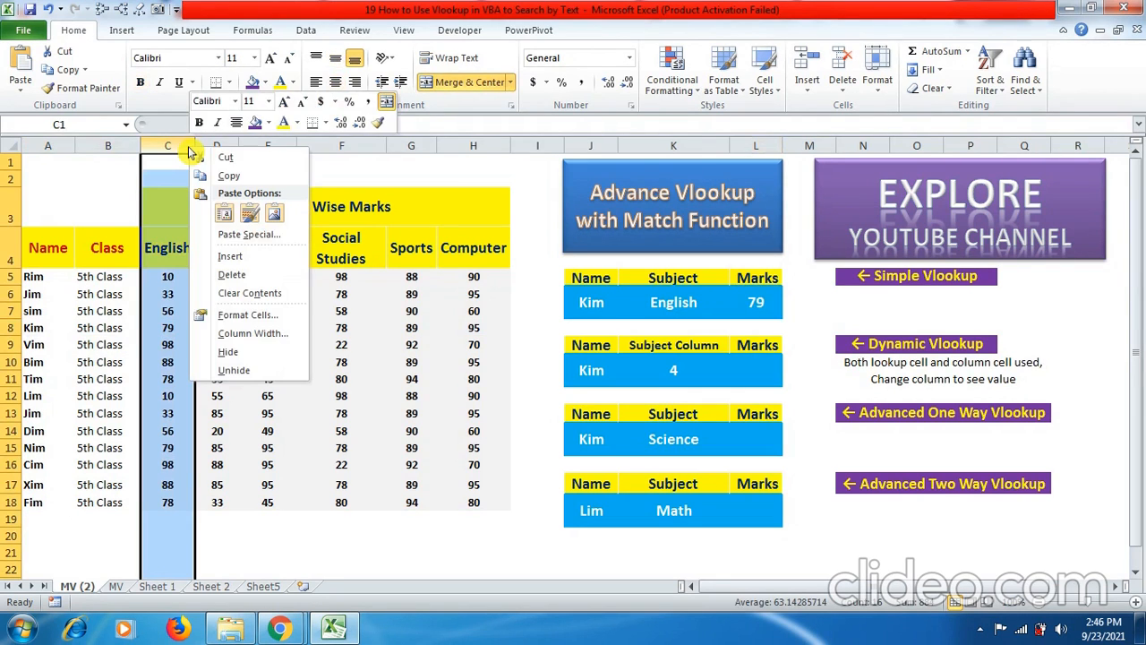
mouse_move(230, 256)
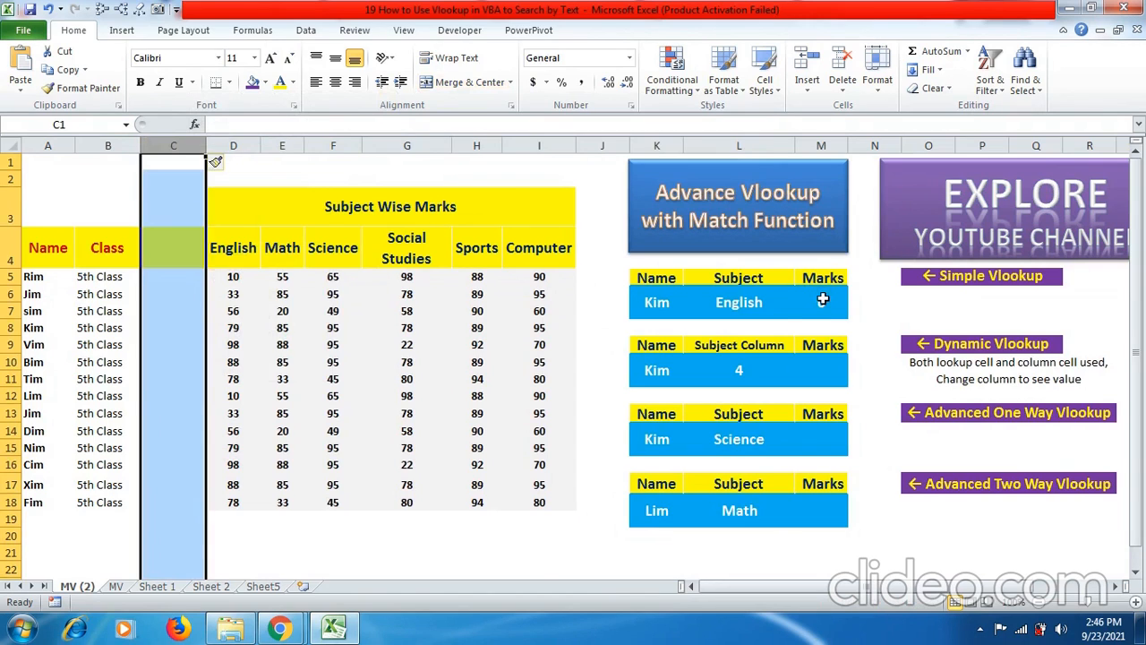
click(820, 301)
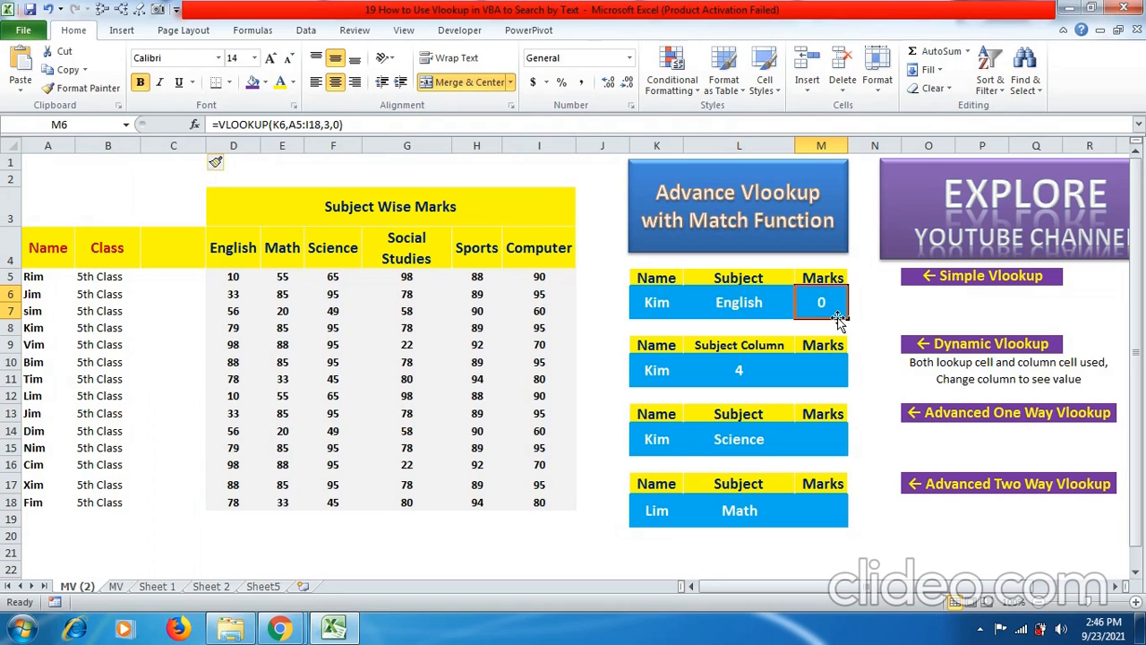
mouse_move(837, 318)
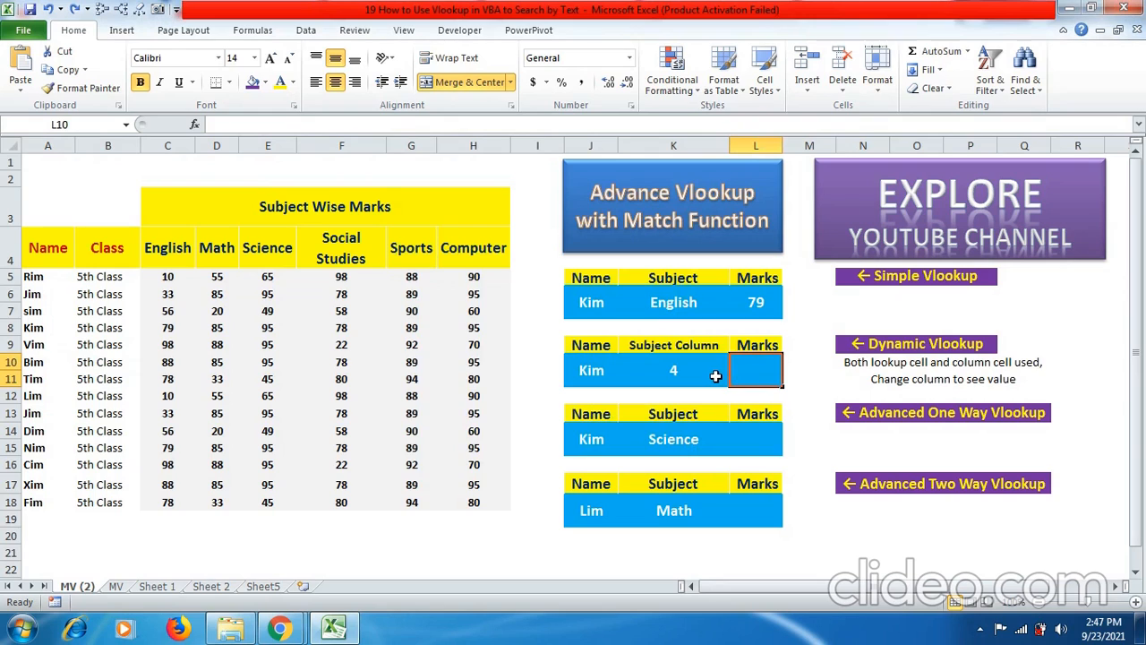
mouse_move(712, 375)
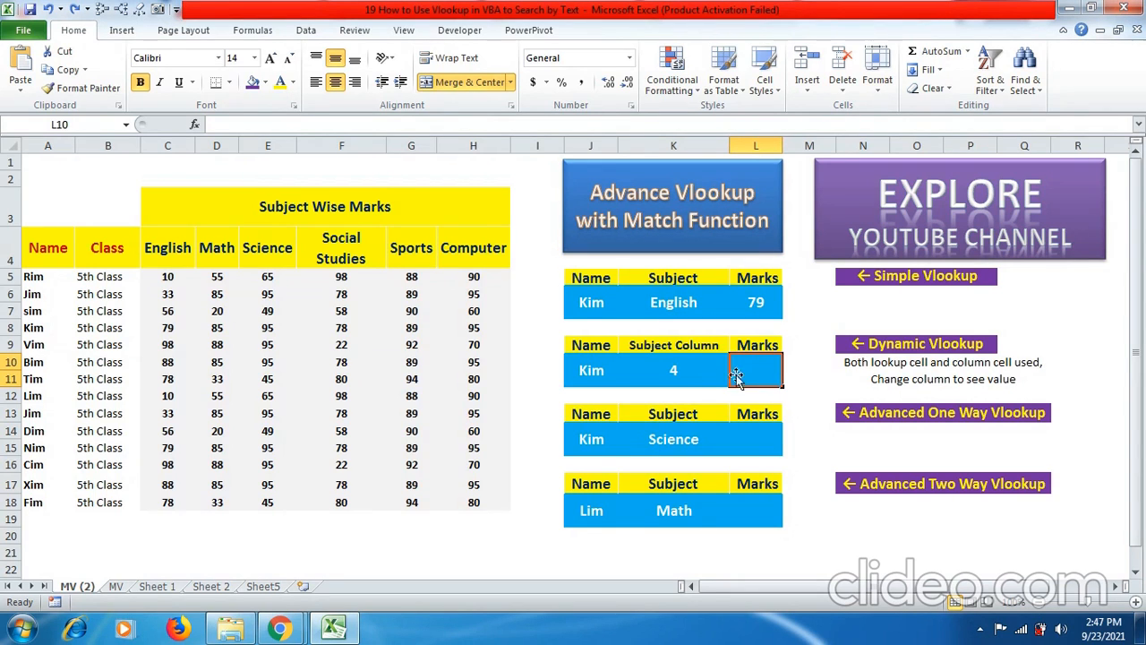
Enter =VLOOKUP(J10,A5:H18,K10,0) in L10 so the column index comes from K10.
text(=vlo)
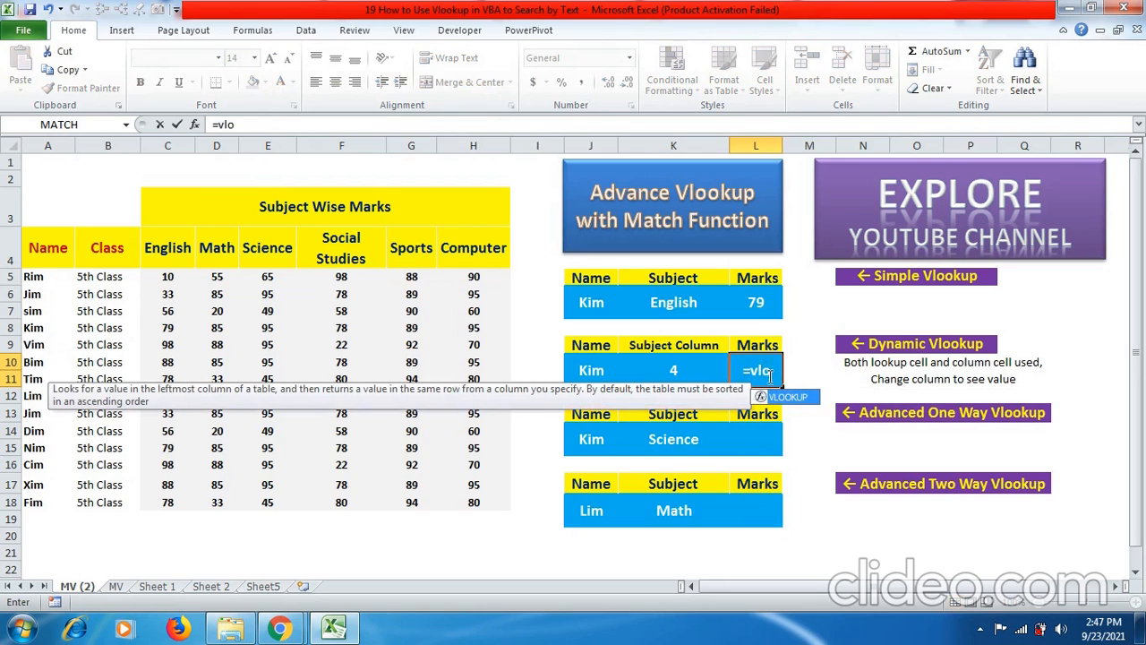
text(VLOOKUP()
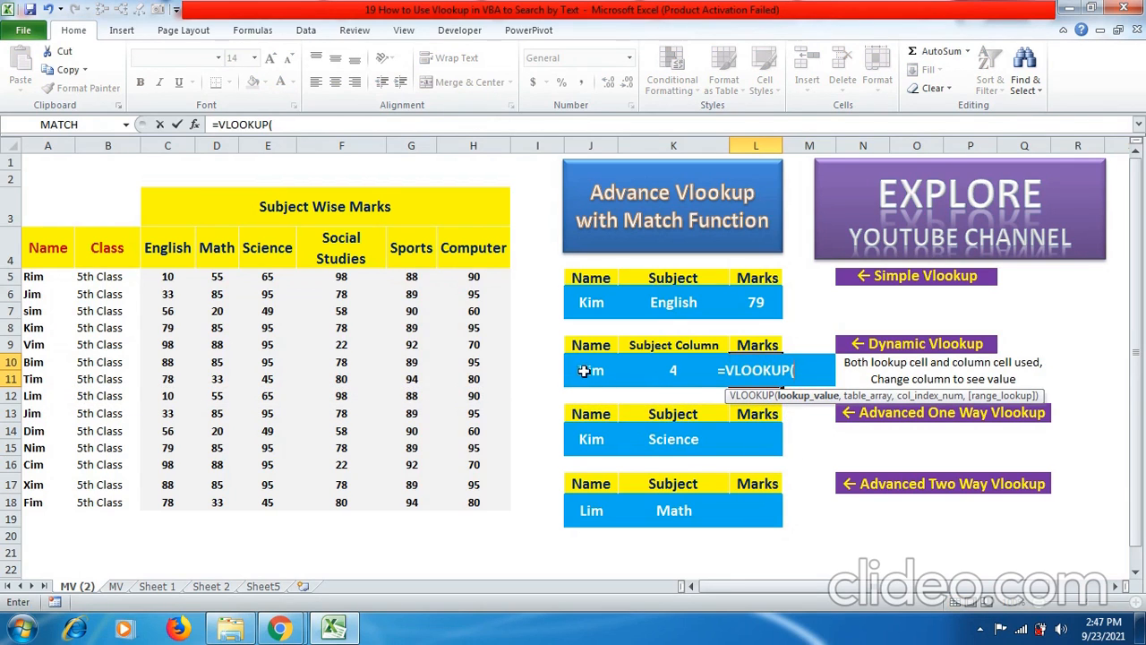
click(590, 370)
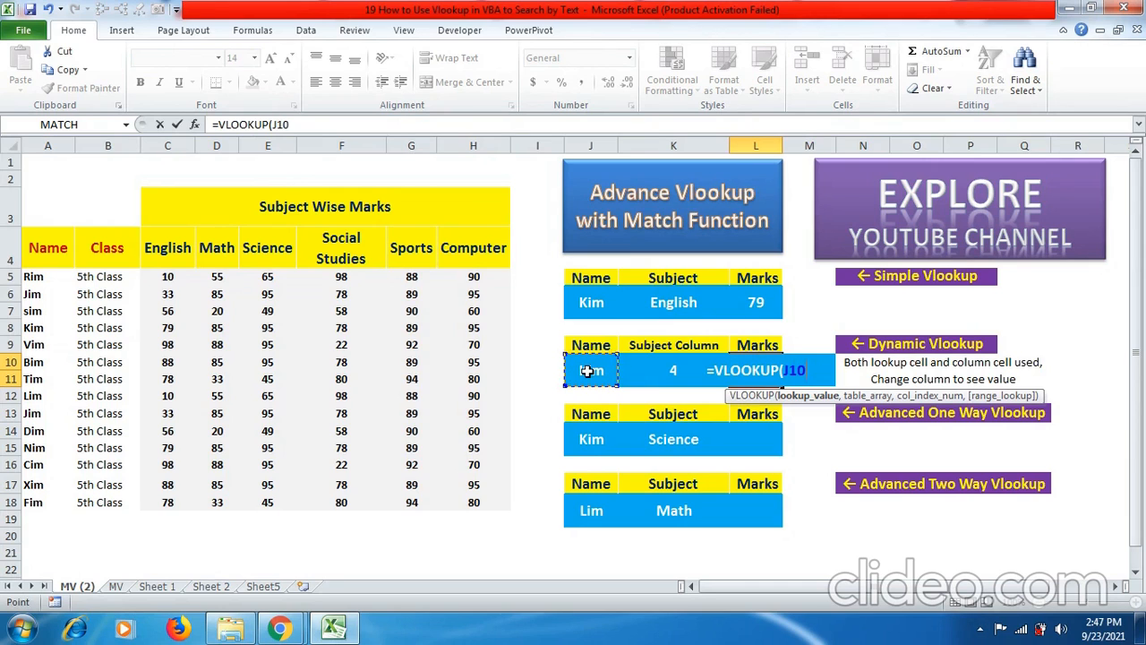
click(48, 276)
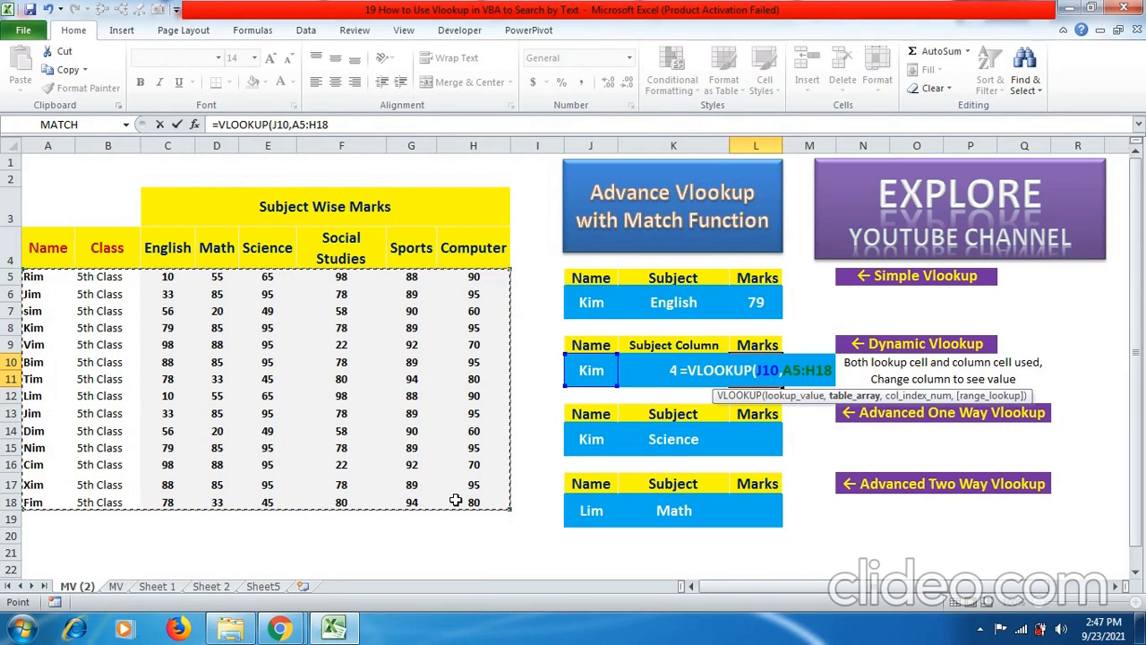
text(,K10)
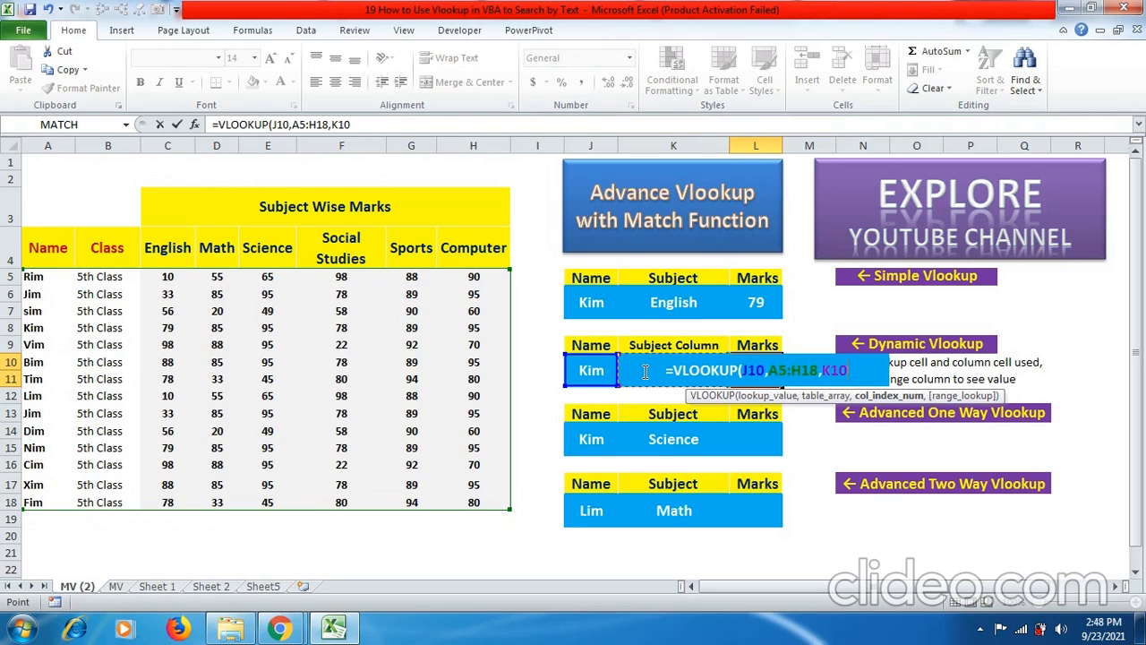
text(,0)
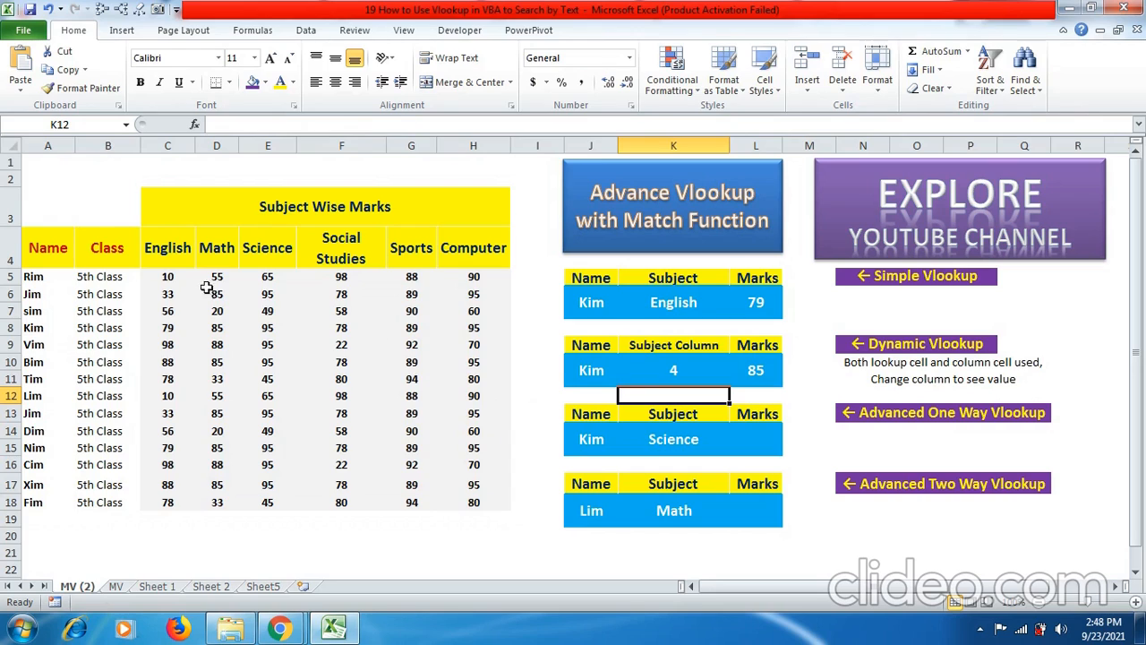
mouse_move(624, 387)
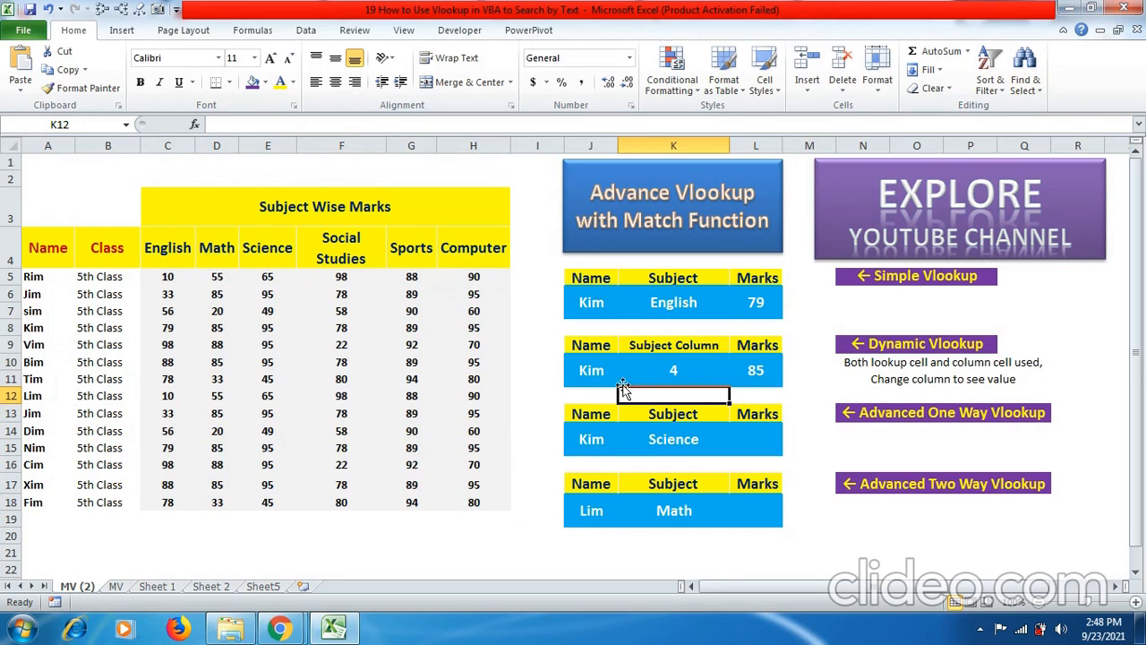
mouse_move(153, 386)
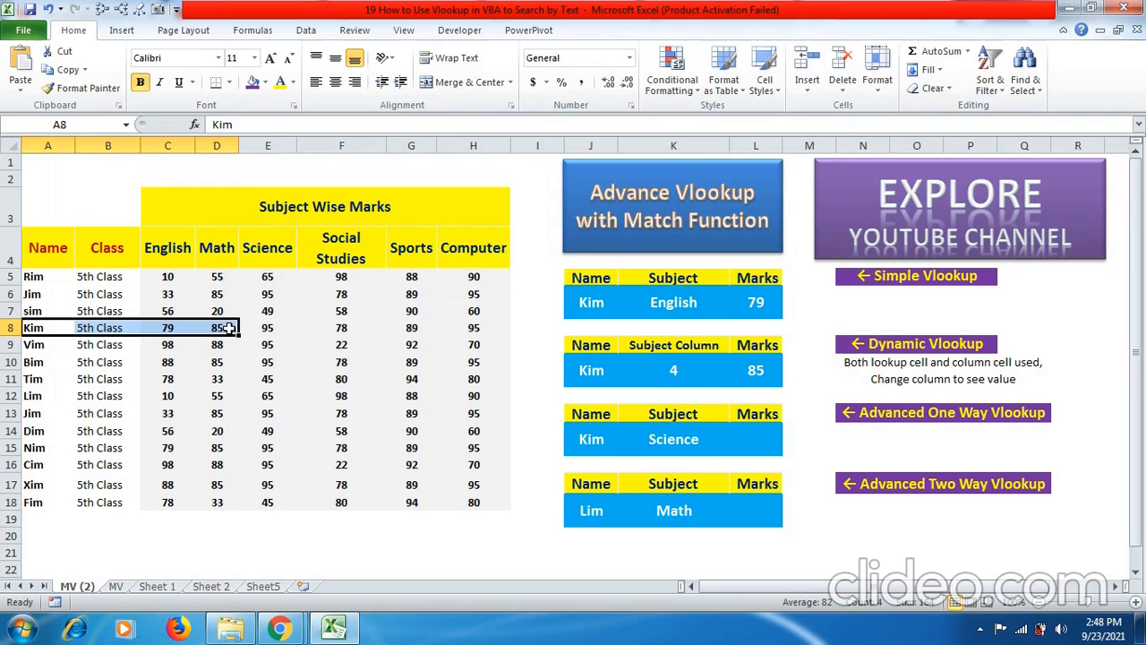
mouse_move(683, 370)
text(3)
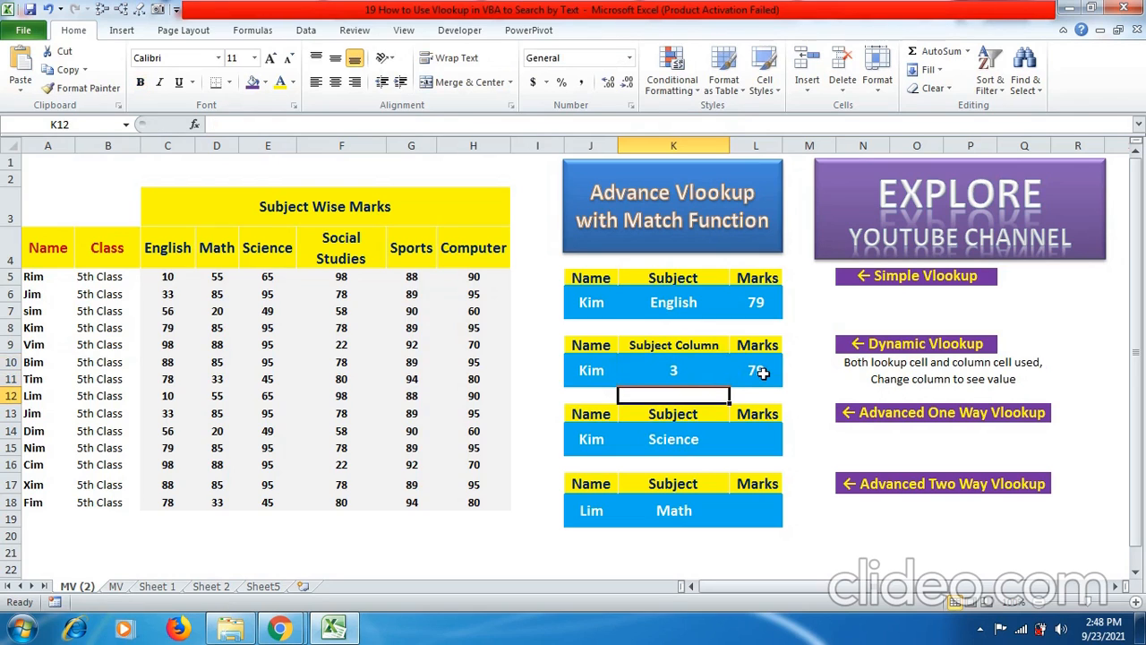
Select the Subject Column number cell K10, now set to 3.
click(673, 370)
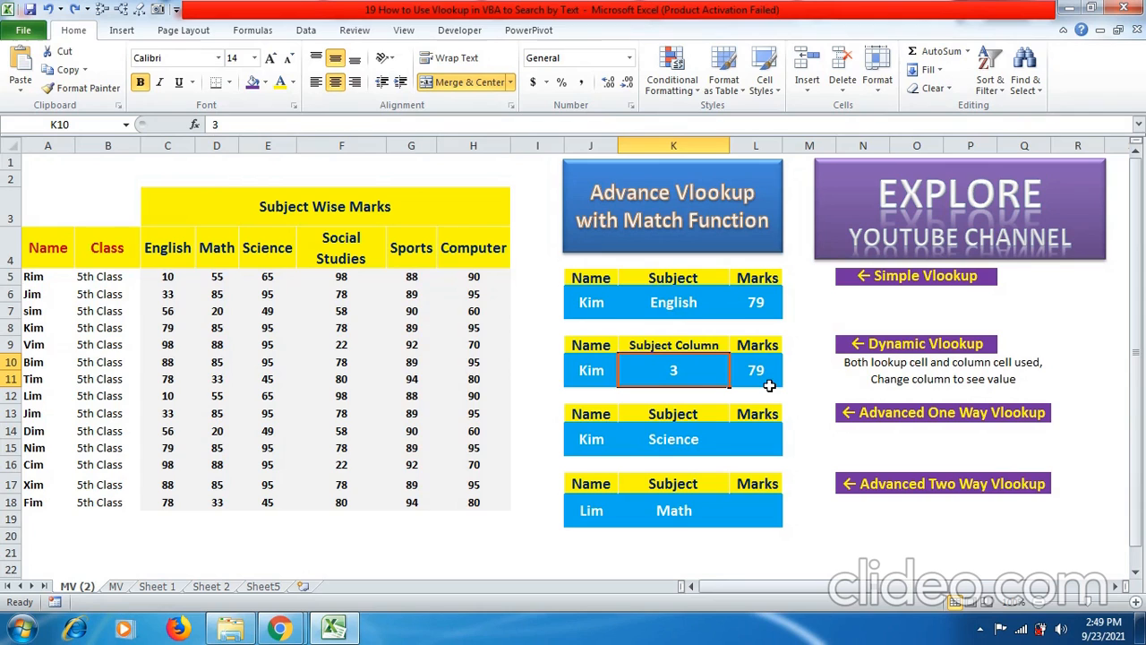
right_click(168, 145)
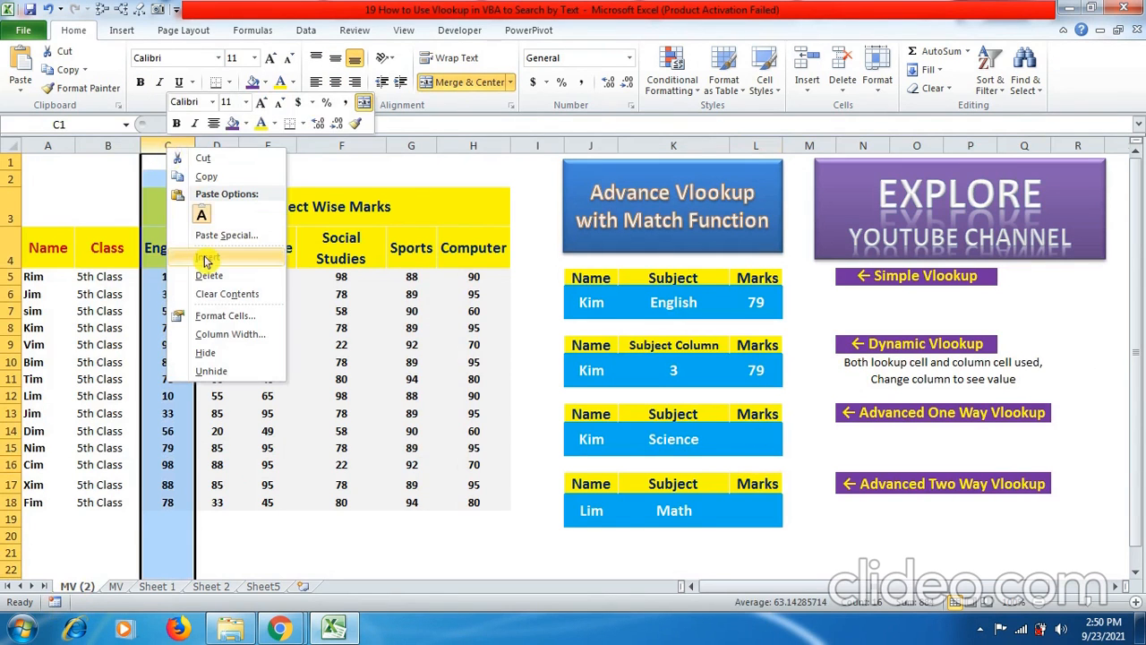
click(207, 257)
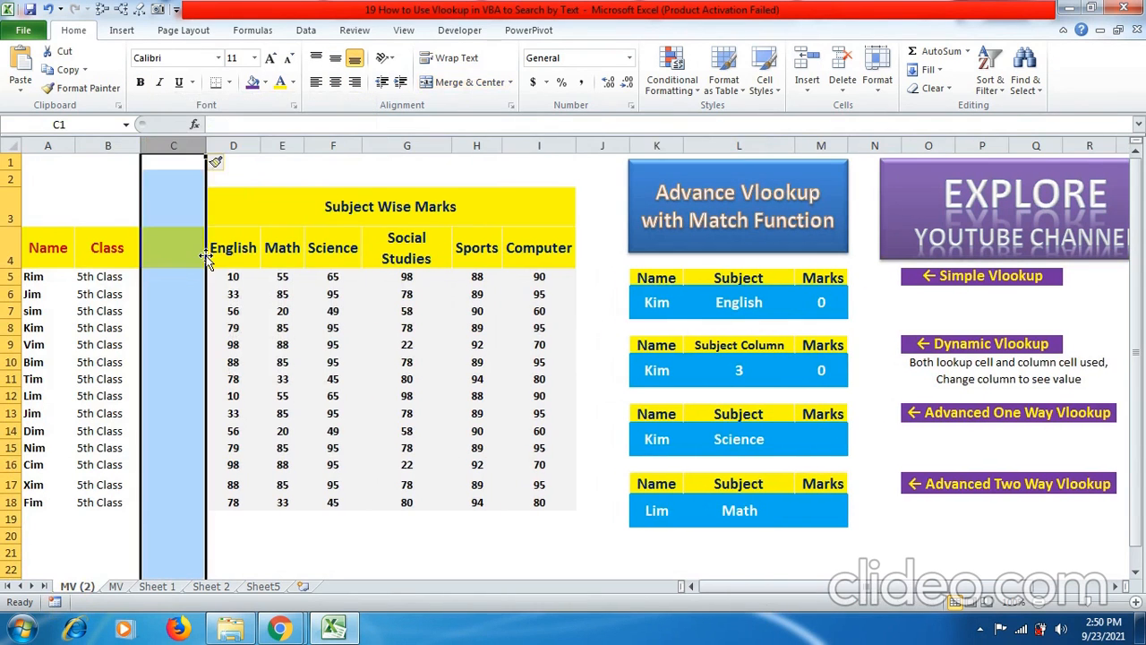
click(821, 370)
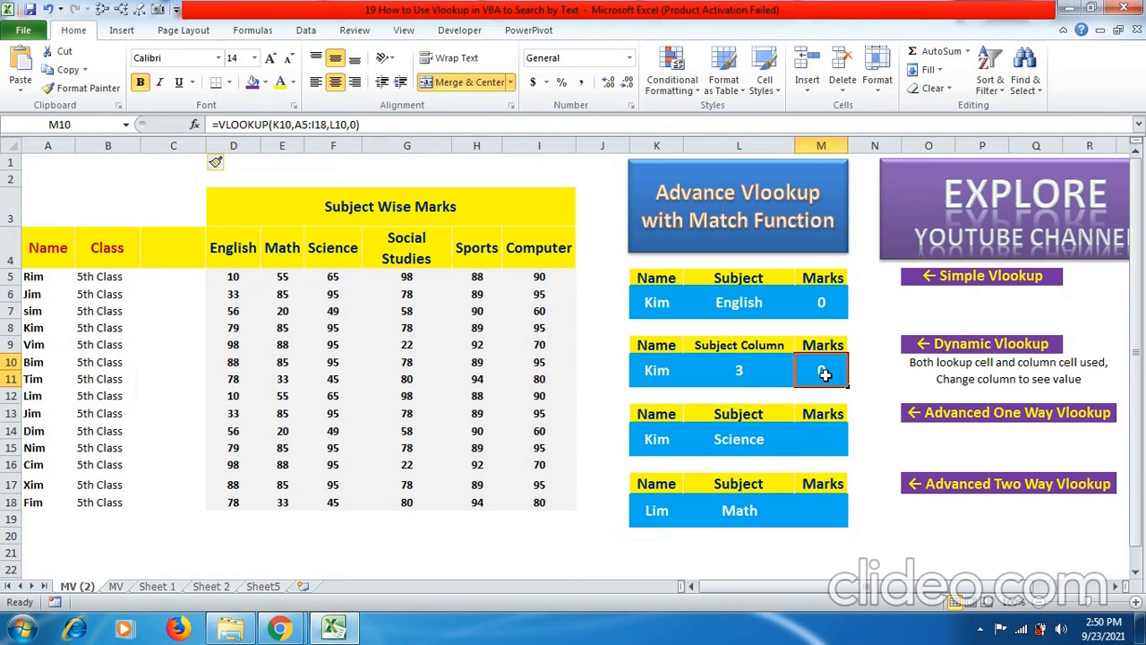
click(167, 145)
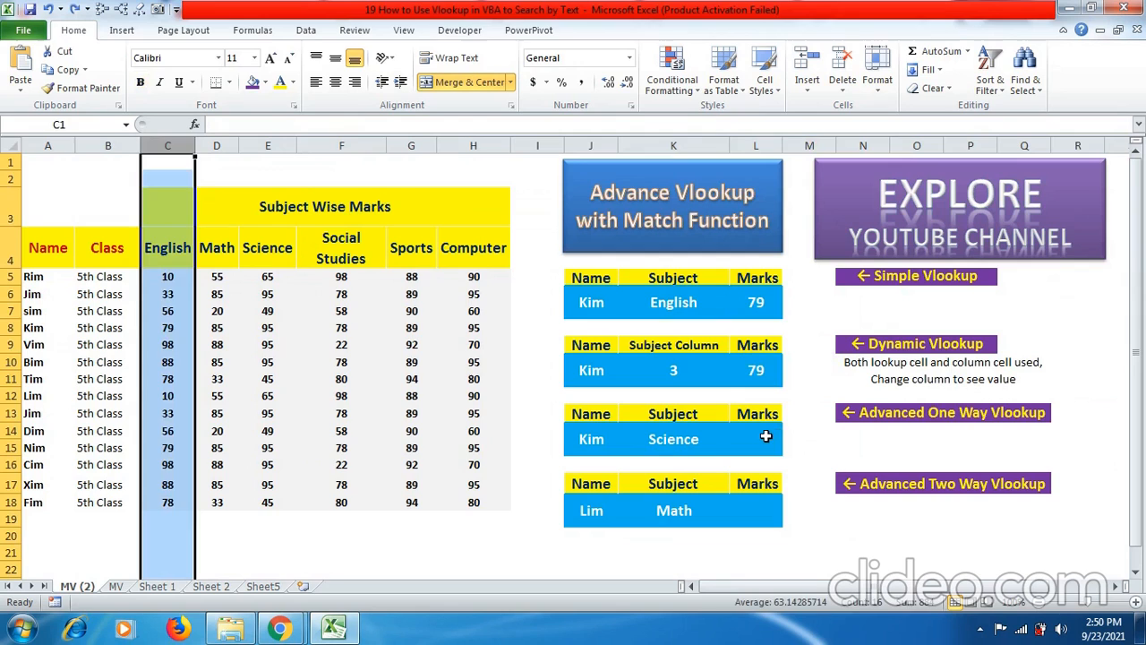
text(=VLOOKUP(J14,A5:H18,3,0))
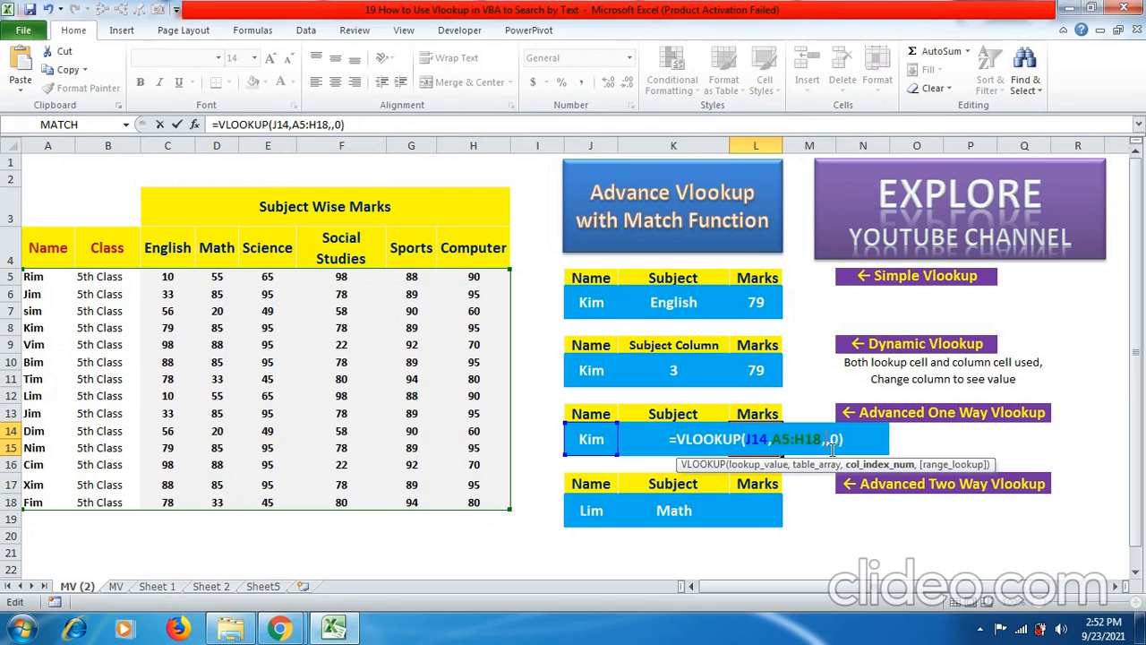
Enter =VLOOKUP(J14,A5:H18,MATCH(K14,A4:H4,0),0) in L14, returning Kim's Science mark of 95.
text(ma)
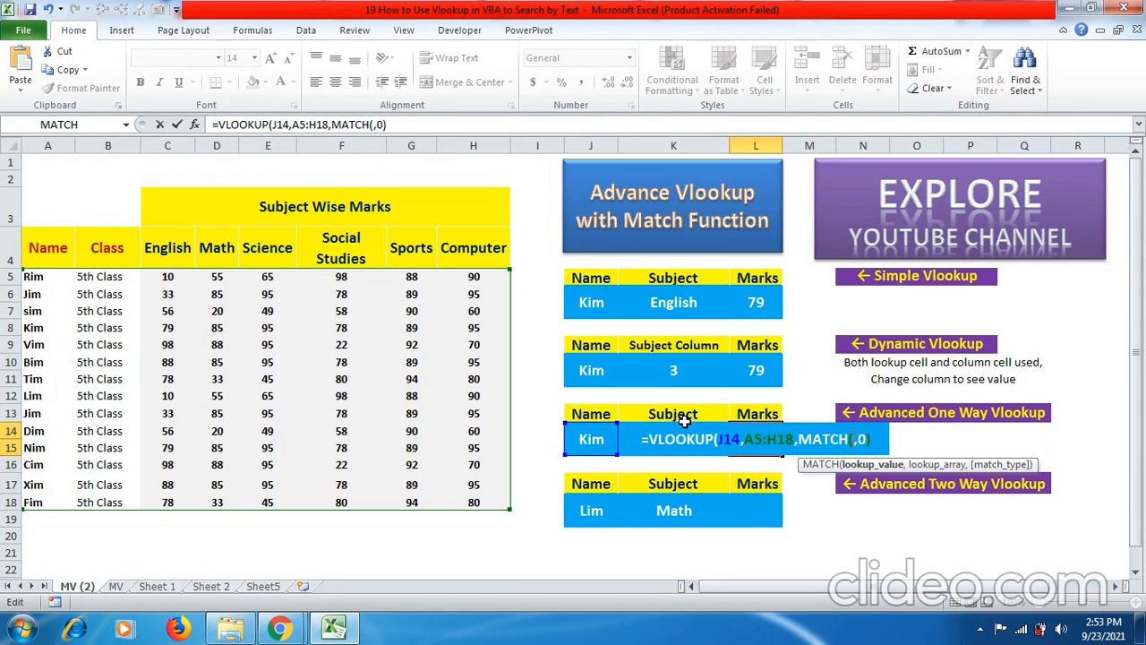
text(K)
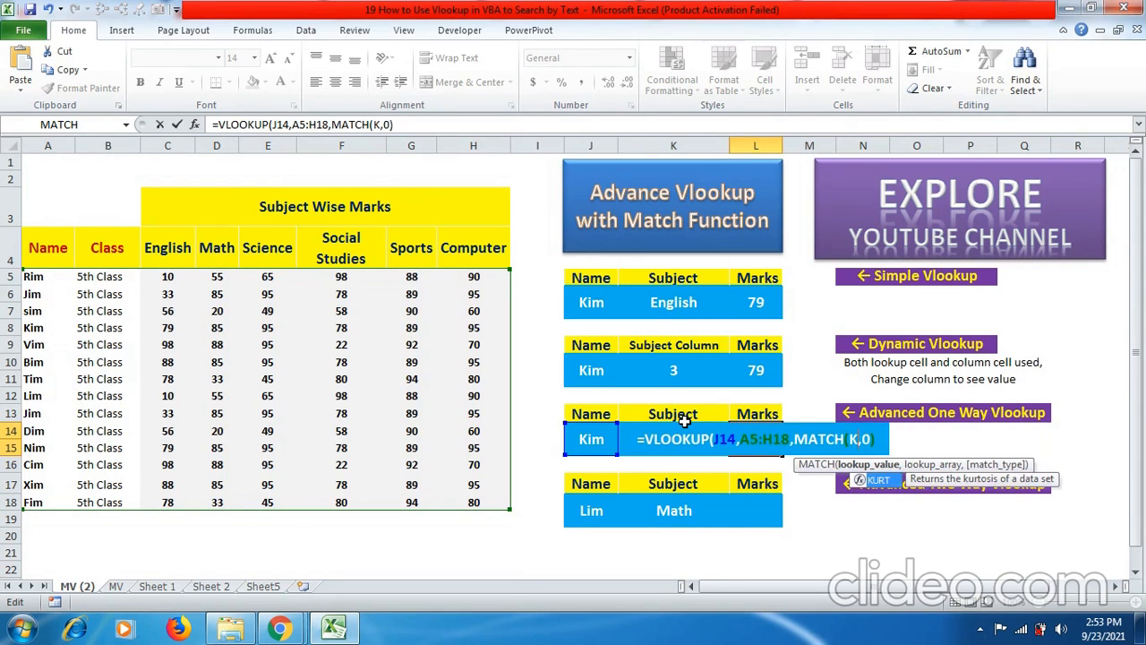
text(14)
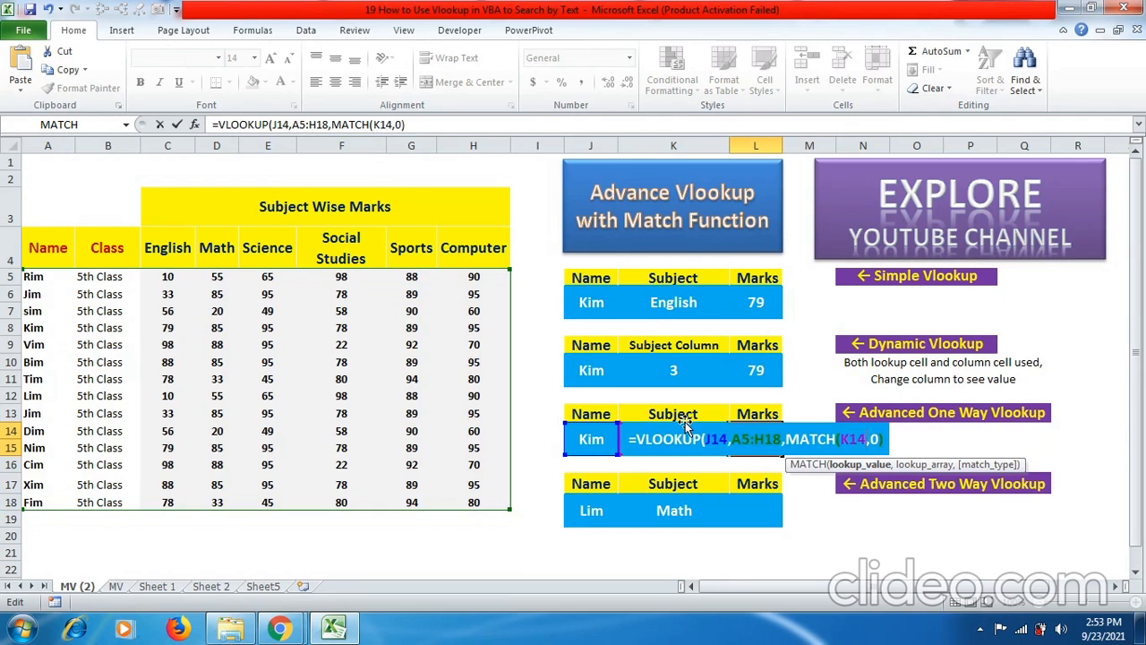
text(,)
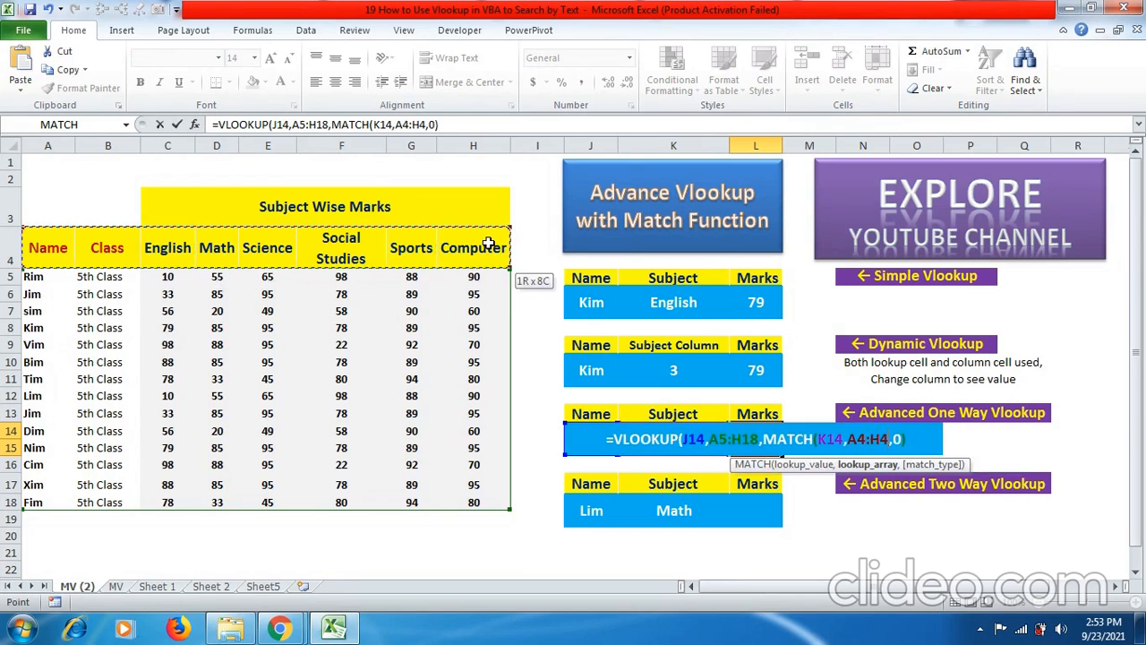
mouse_move(887, 472)
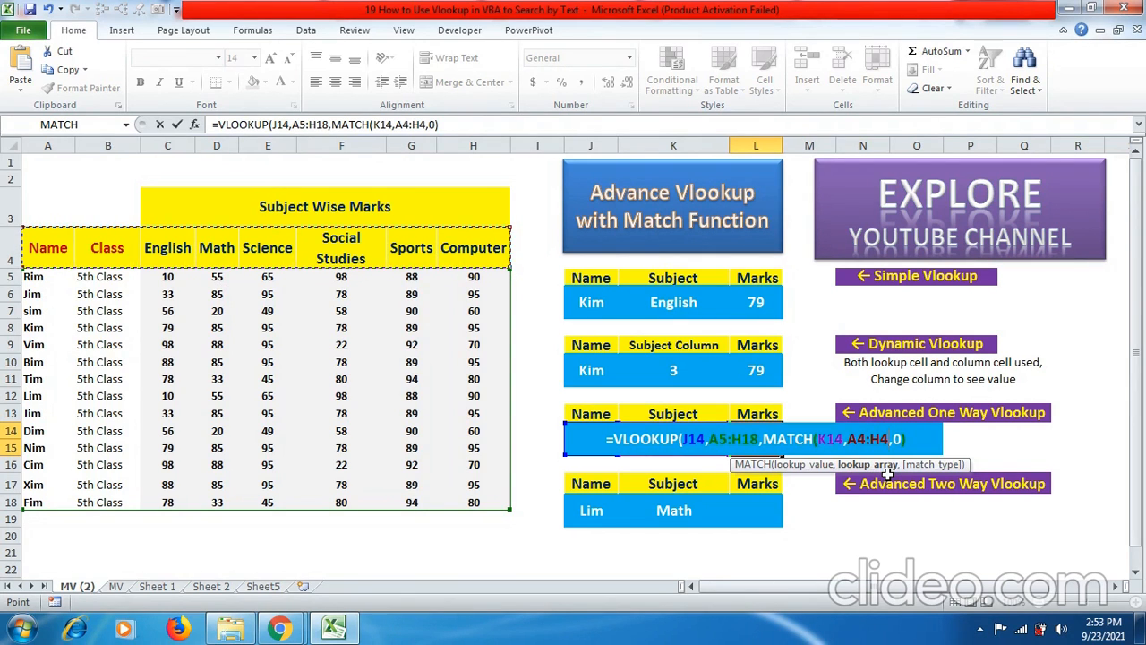
text(,0))
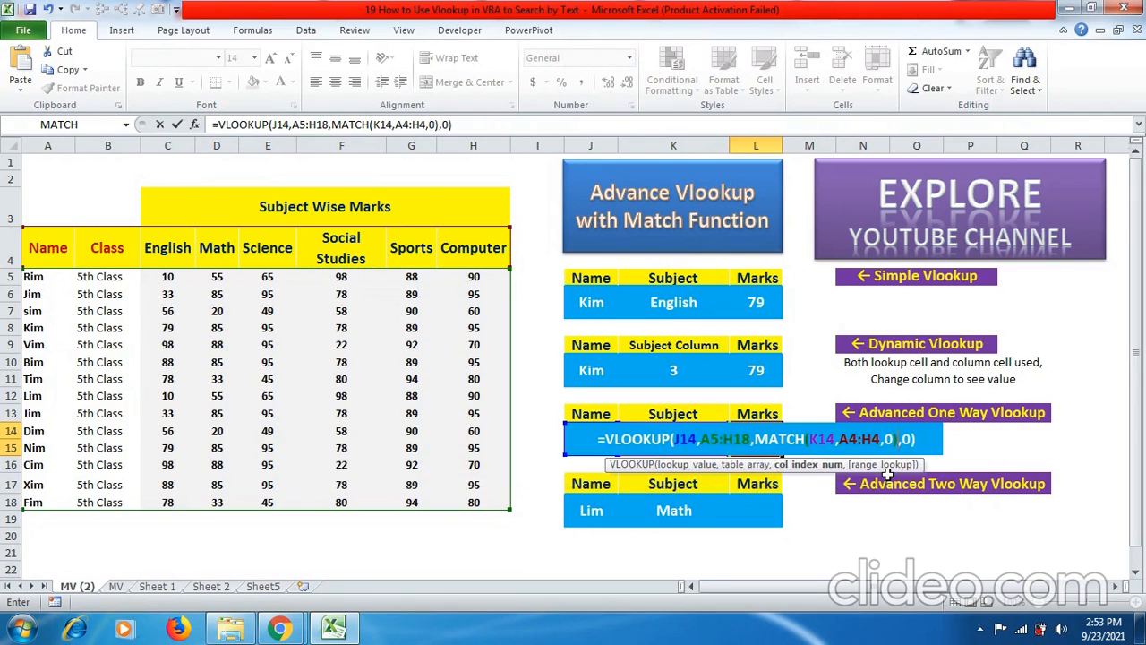
key(Return)
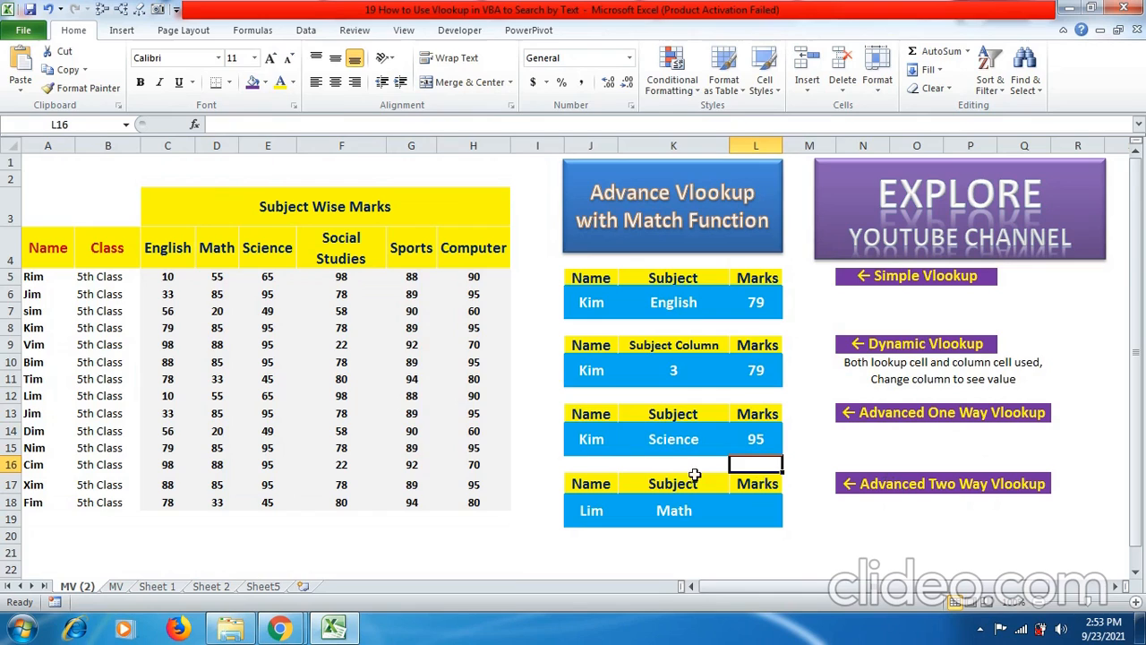
Pick Math, then Social Studies from K14's subject dropdown, giving 85 then 78.
click(673, 438)
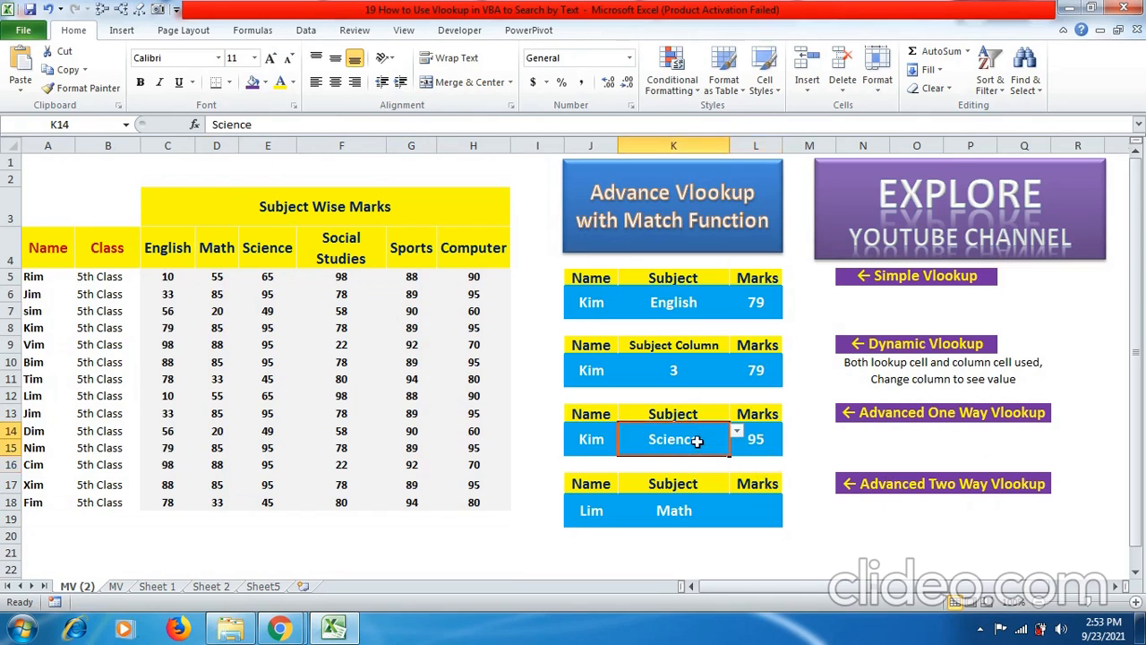
click(736, 431)
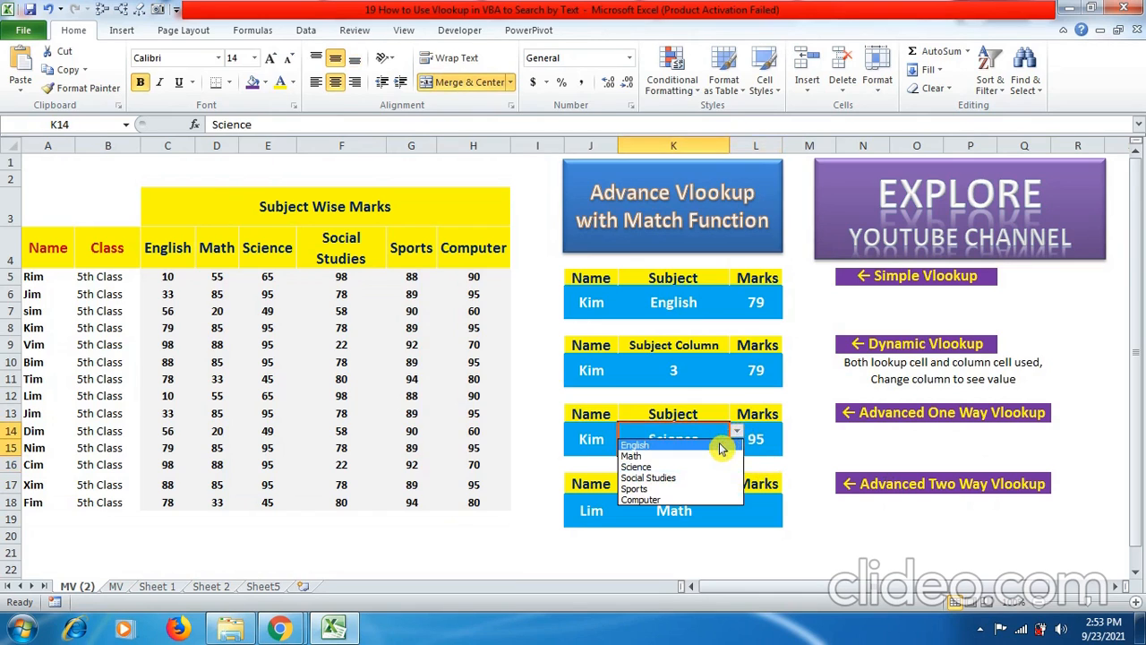
click(631, 456)
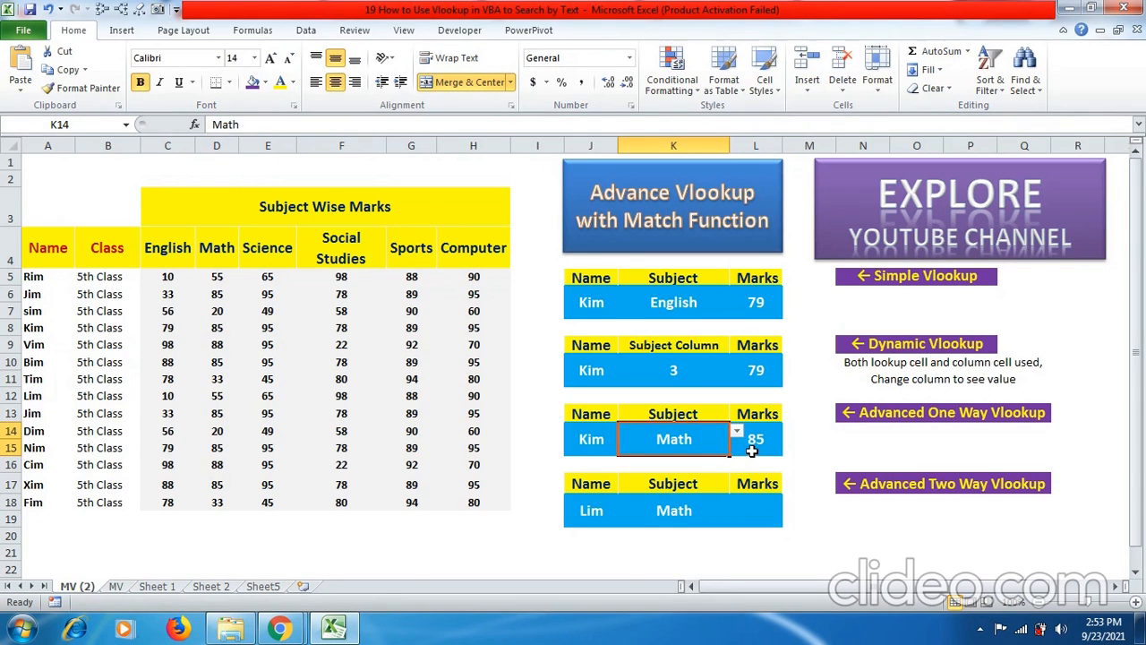
click(736, 431)
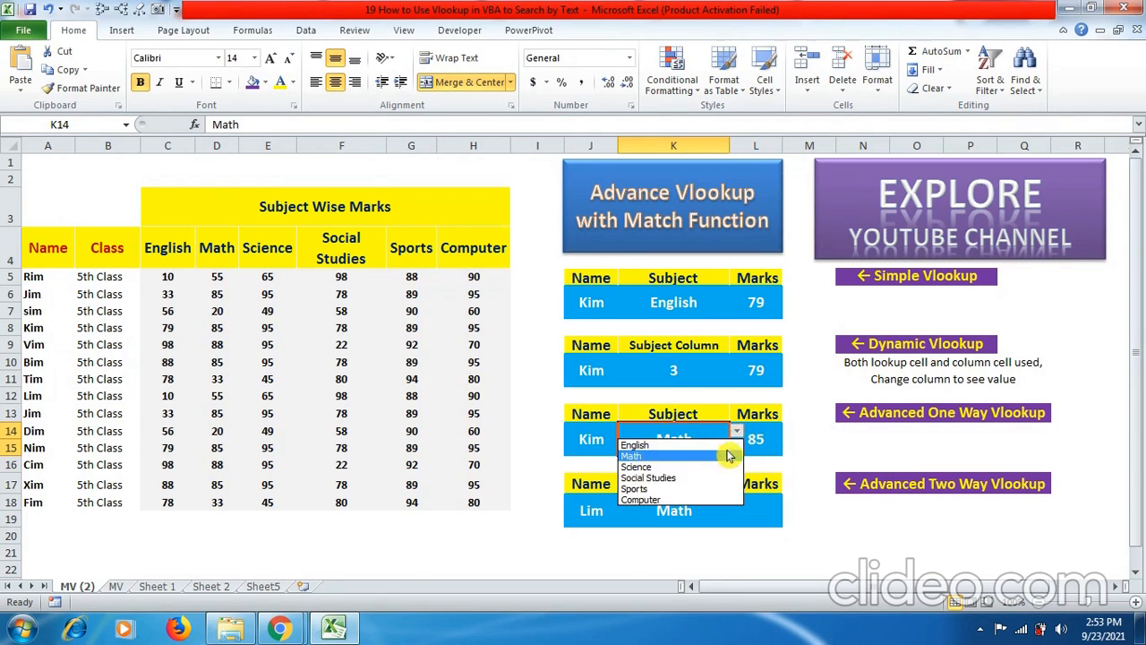
click(648, 477)
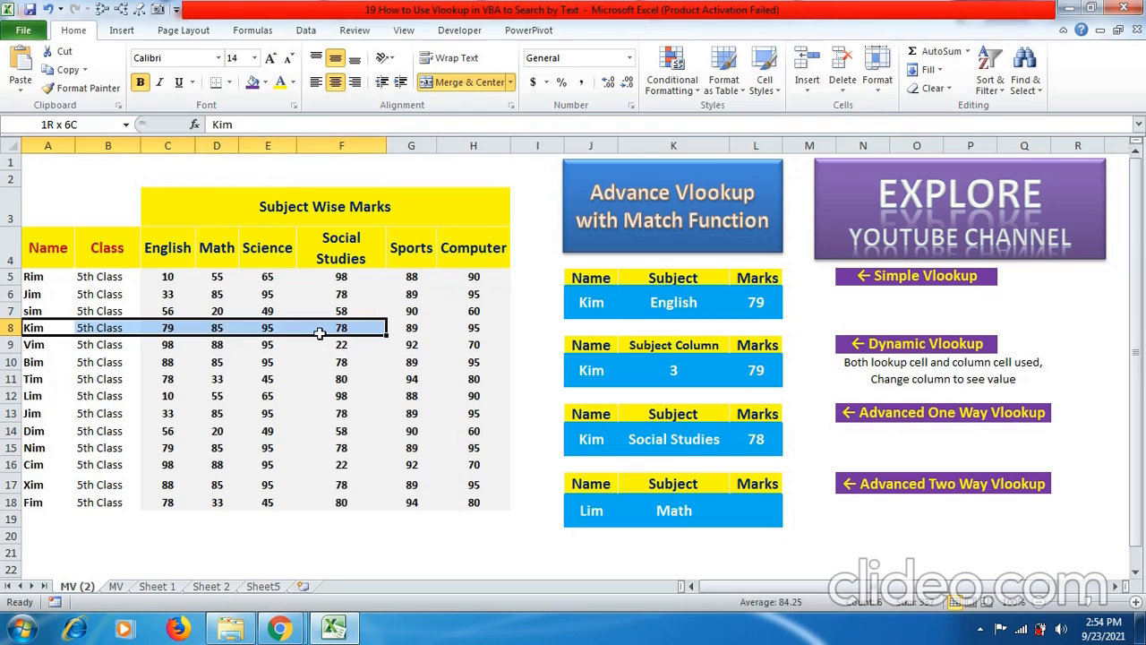
mouse_move(361, 331)
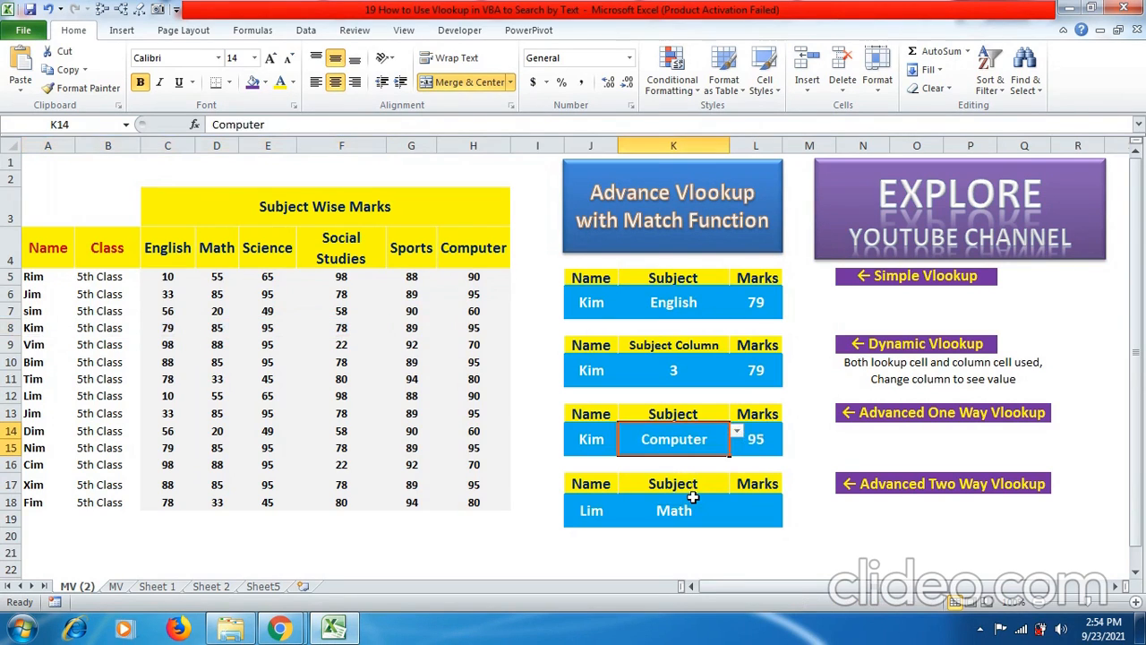
mouse_move(46, 328)
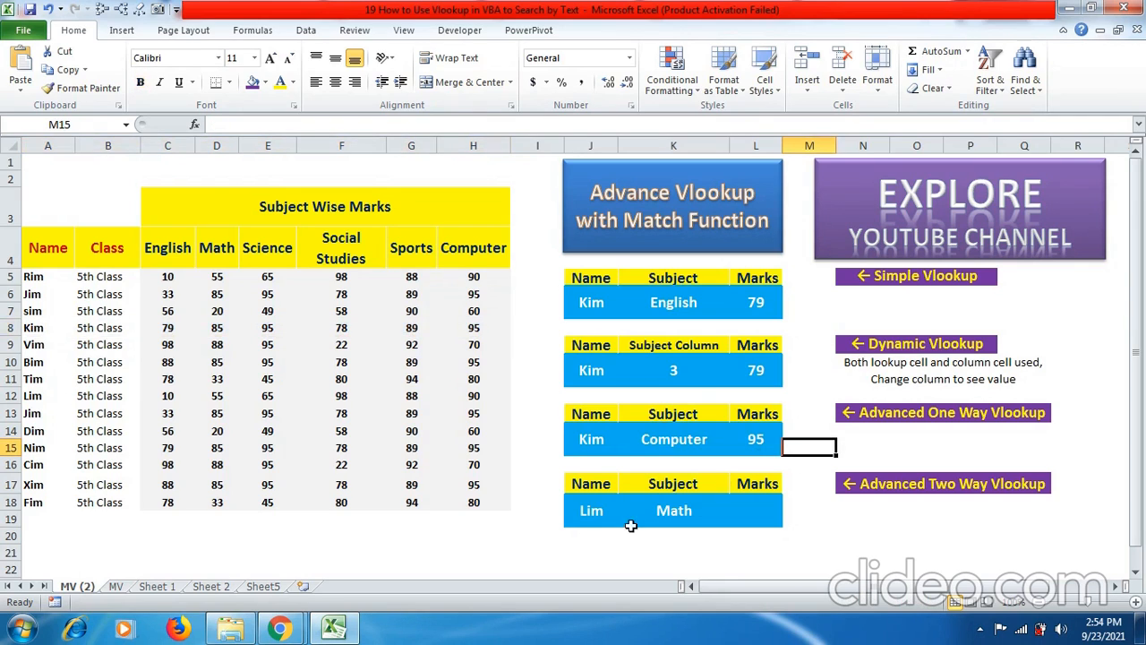
Type Rim in the one-way lookup's name cell and open Data Validation for the name cell.
click(590, 438)
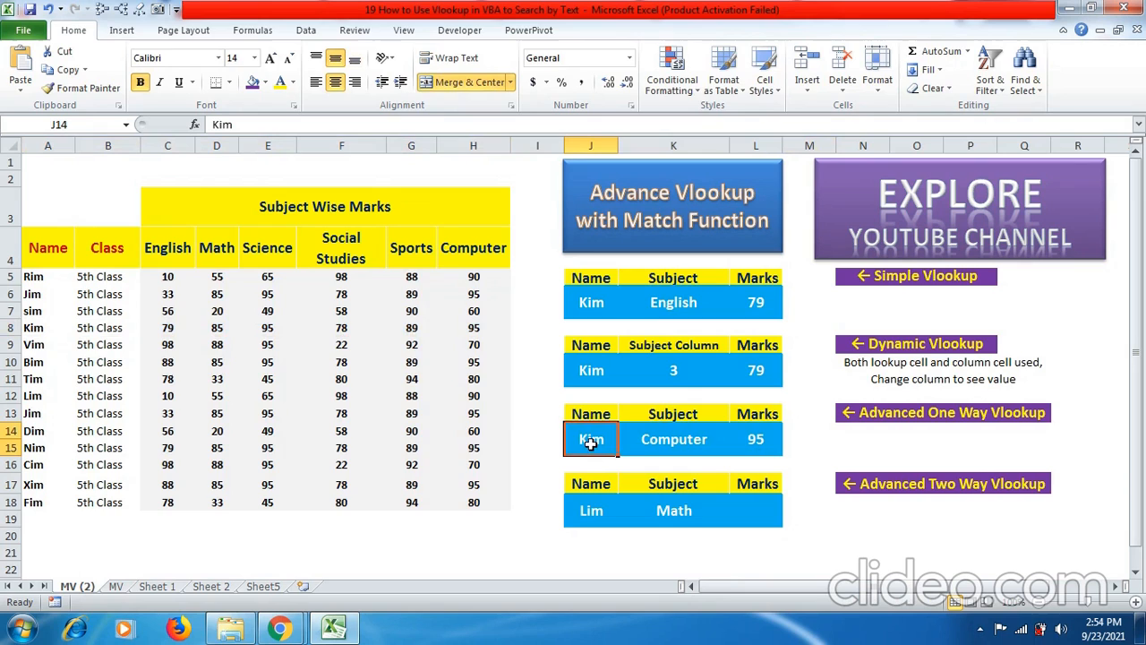
text(Rim)
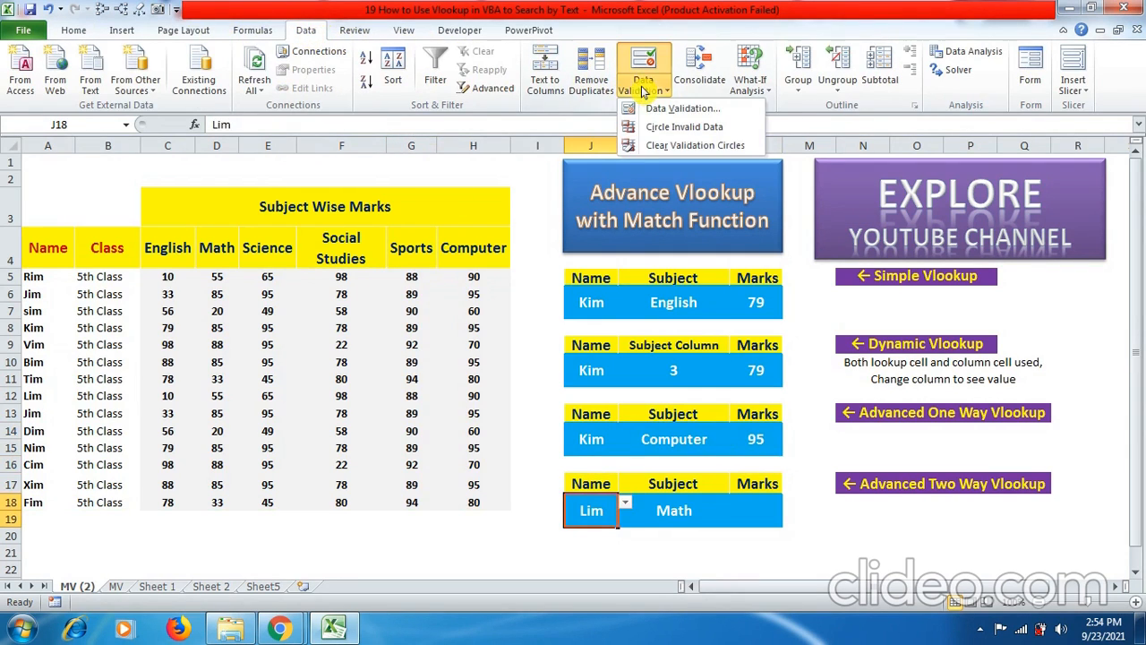
click(683, 107)
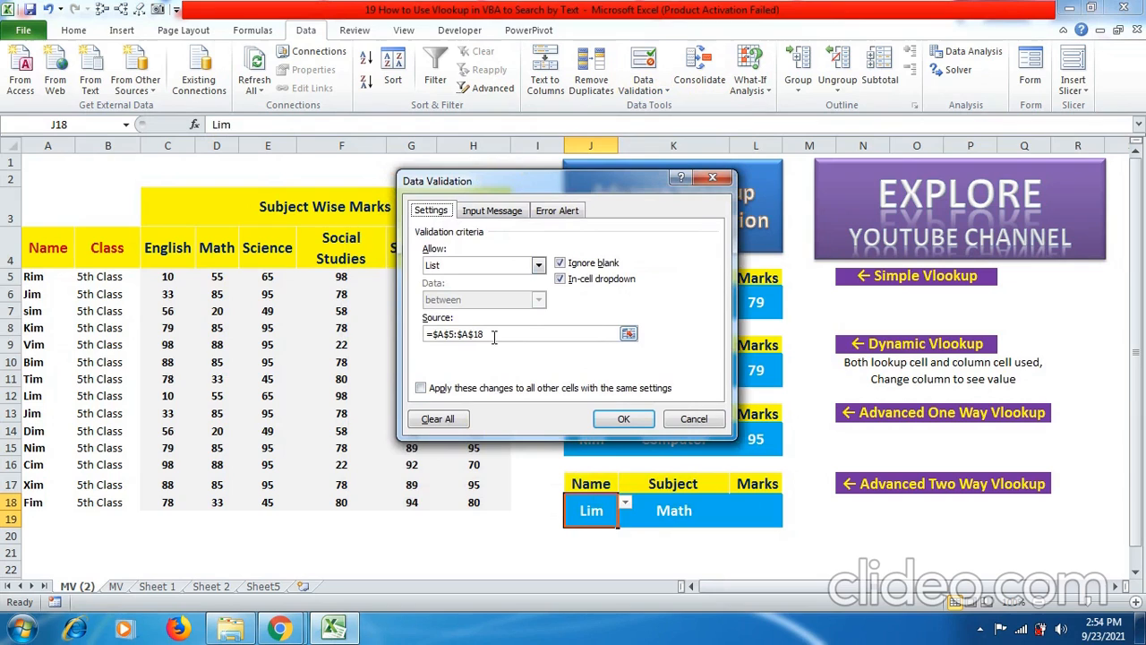
mouse_move(463, 358)
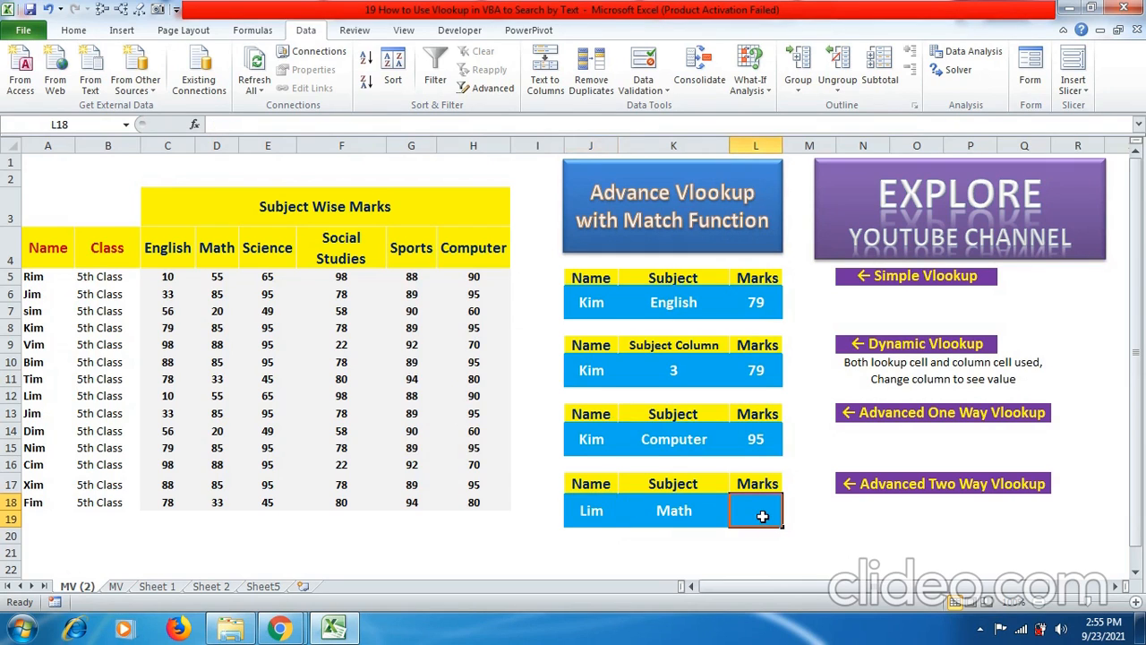
Enter =VLOOKUP(J14,A5:H18,MATCH(K14,A4:H4,0),0) in L18, returning Lim's Math mark of 55.
double_click(755, 511)
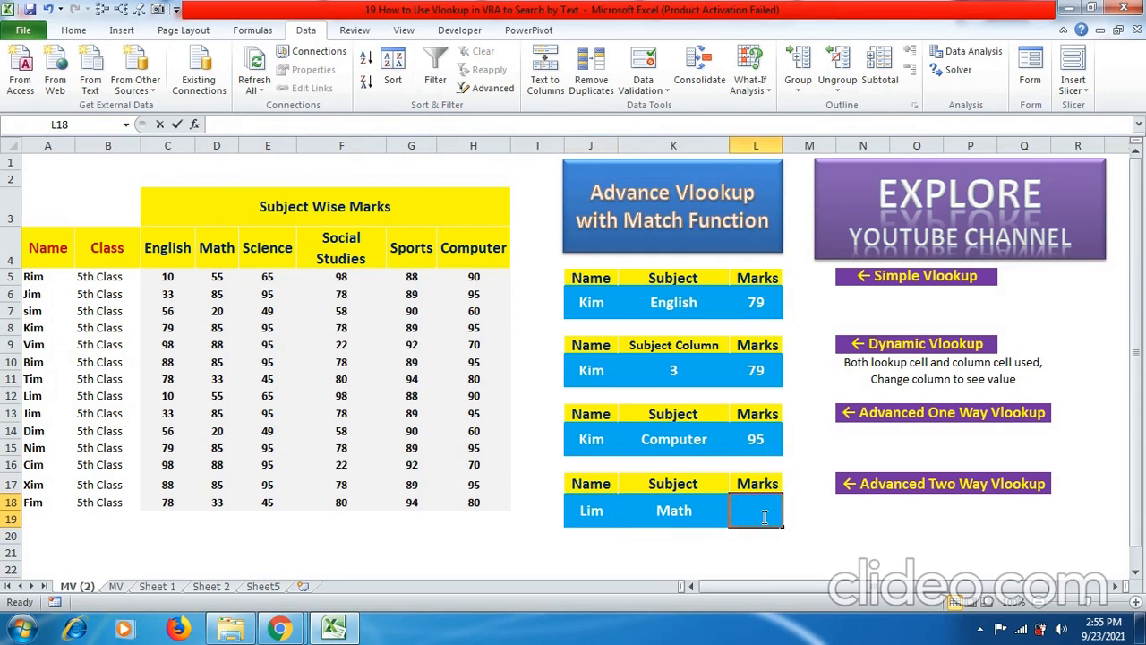
text(=VLOOKUP(J14,A5:H18,MATCH(K14,A4:H4,0),0))
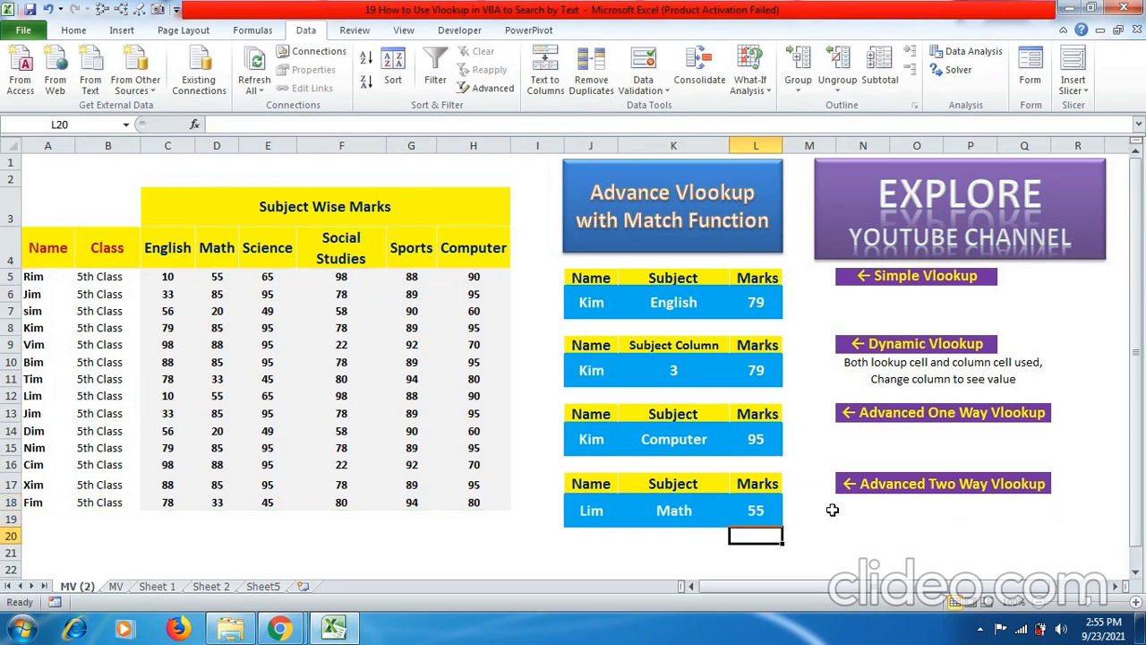
click(591, 510)
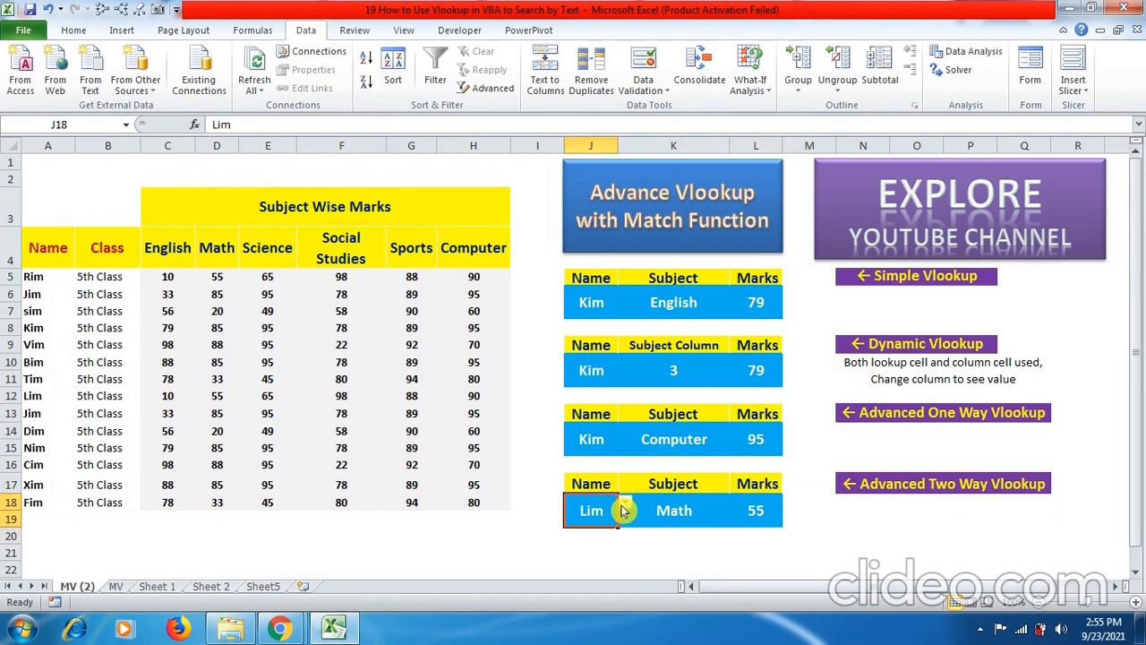
Change the two-way lookup name to Tim and compare his row's marks through Sports.
text(Tim)
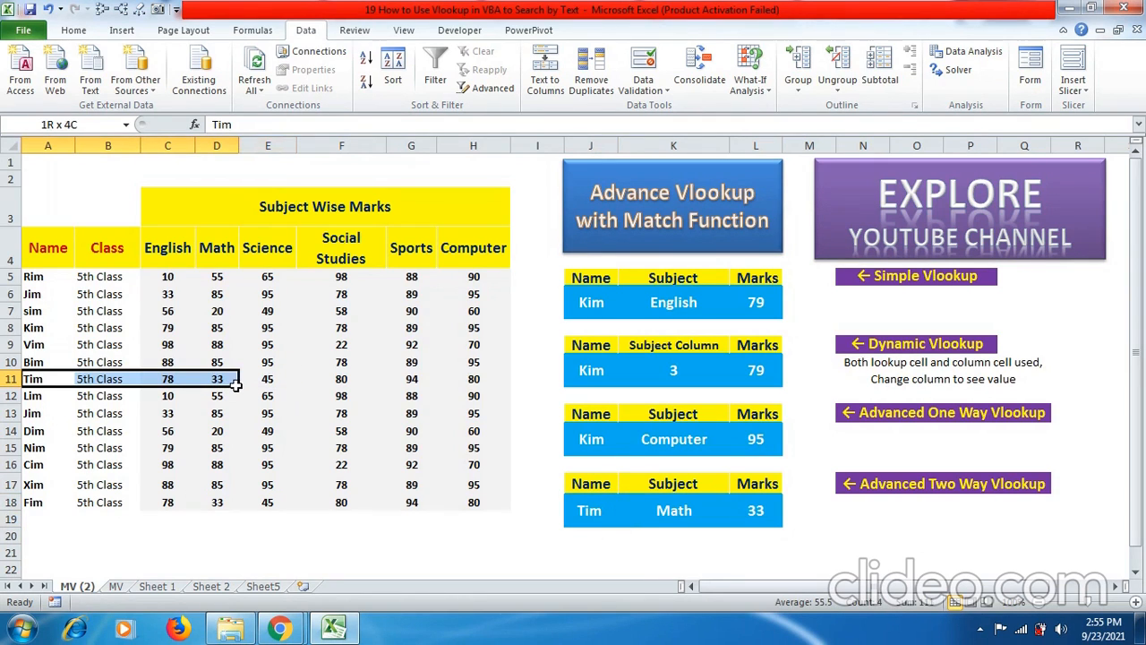
click(216, 378)
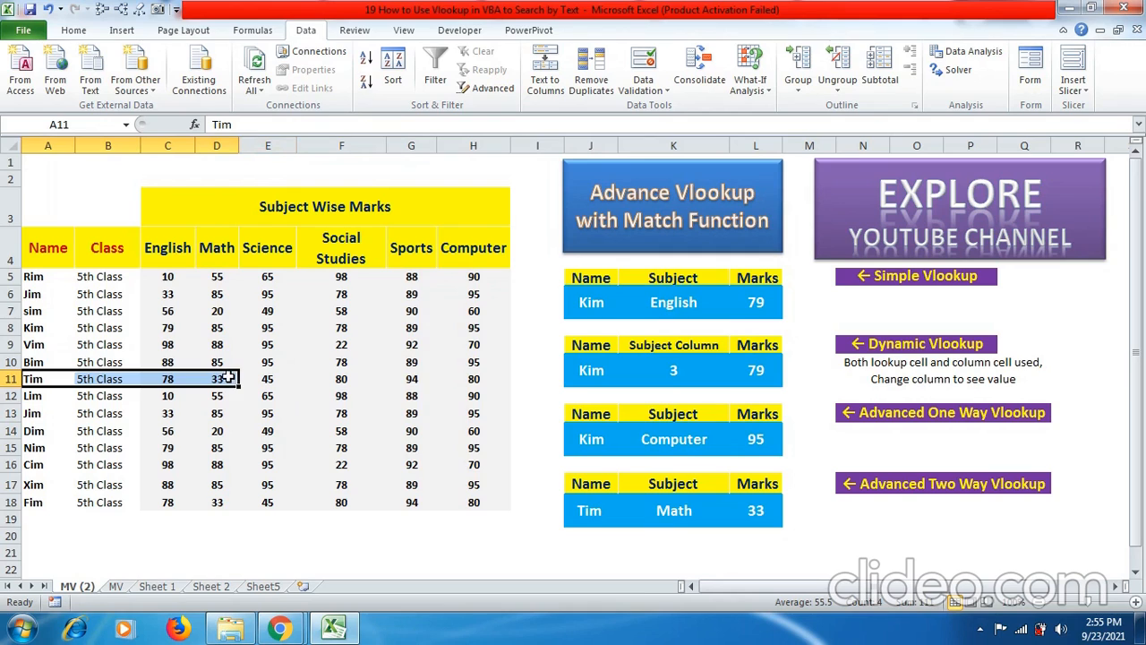
click(674, 511)
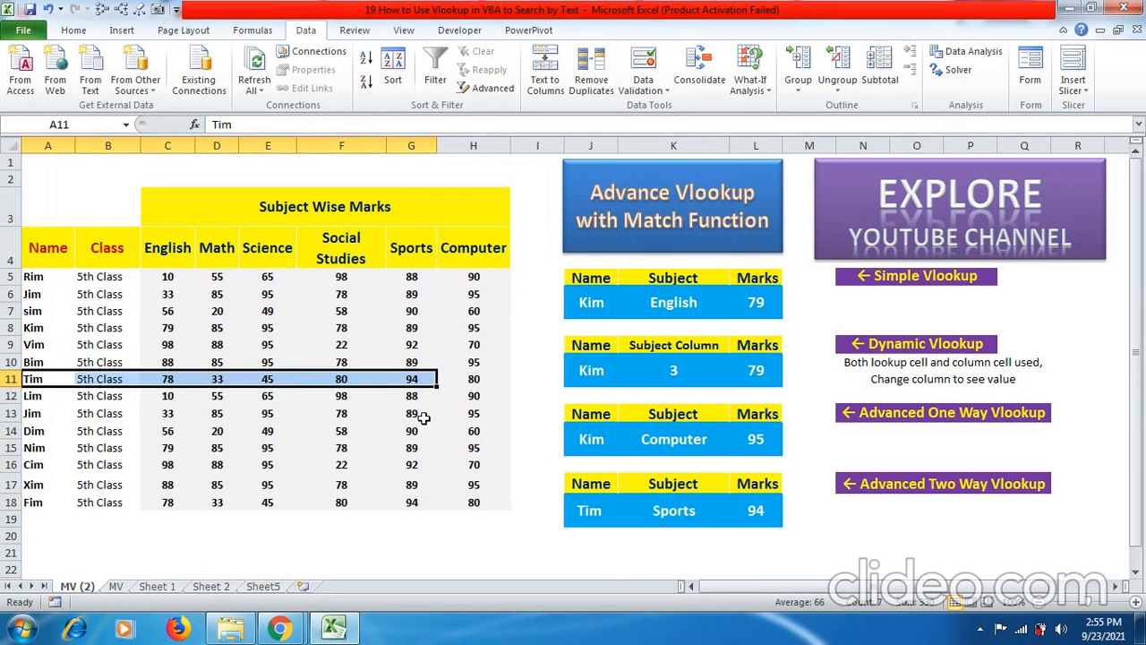
mouse_move(561, 458)
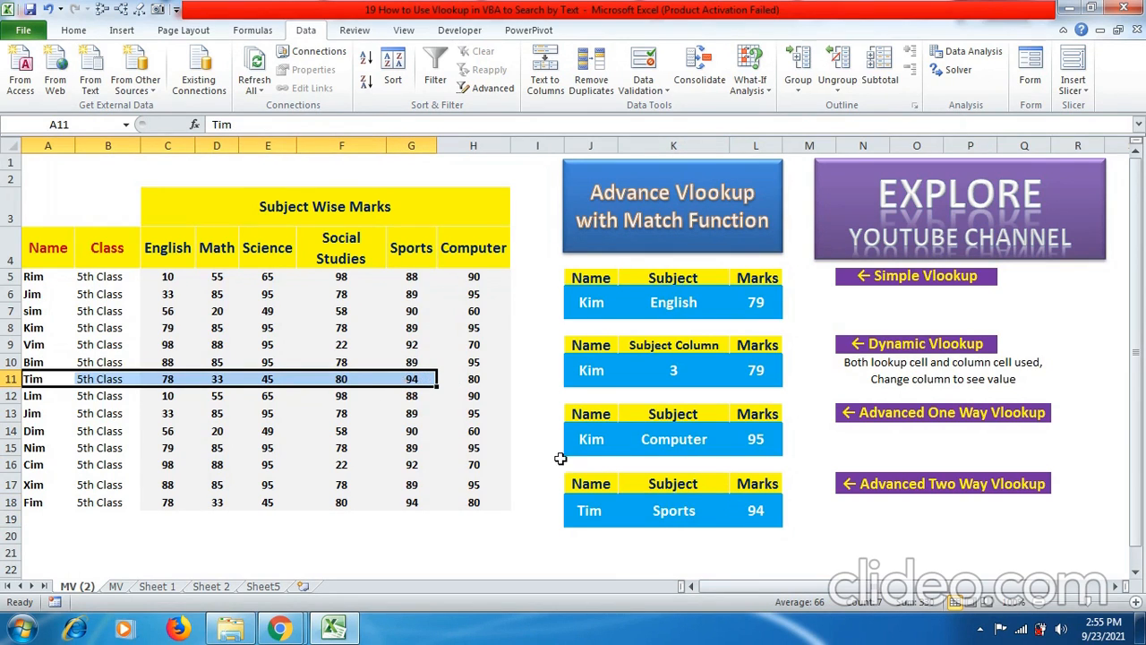
Insert a blank column before English and inspect the two-way lookup's adjusted formula.
right_click(167, 145)
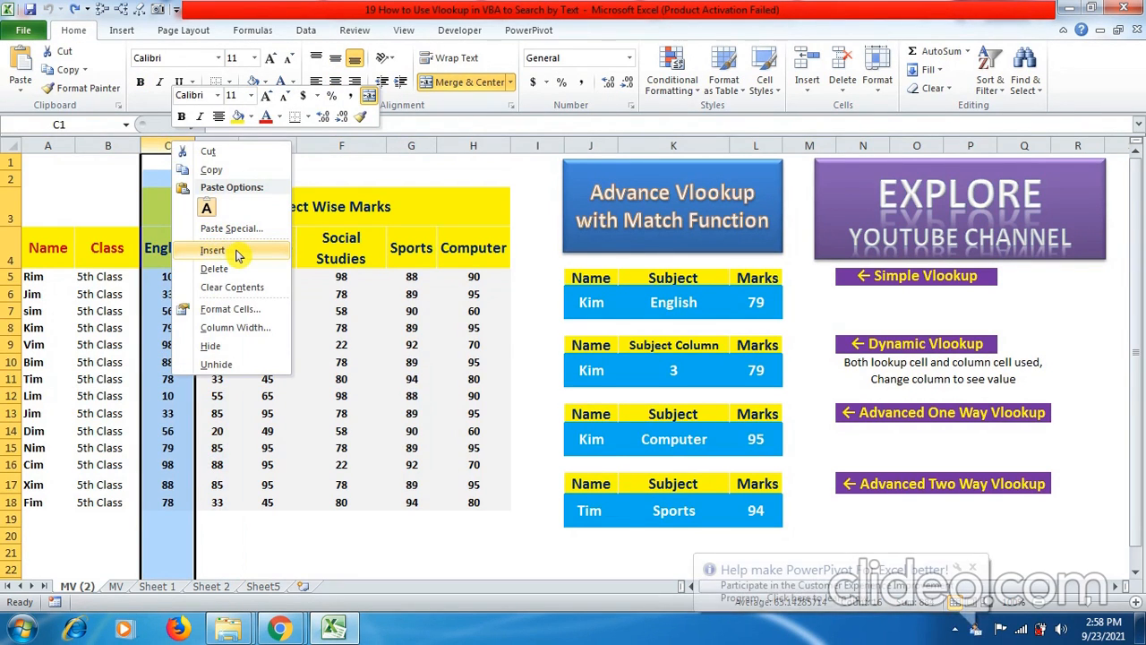
click(212, 249)
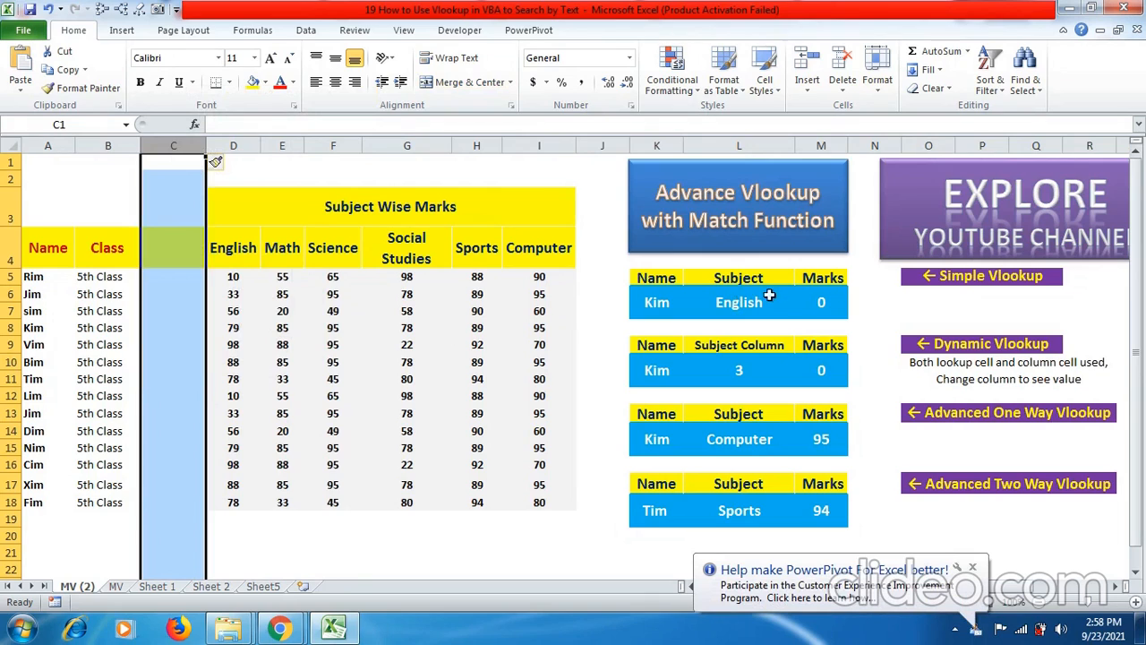
mouse_move(825, 342)
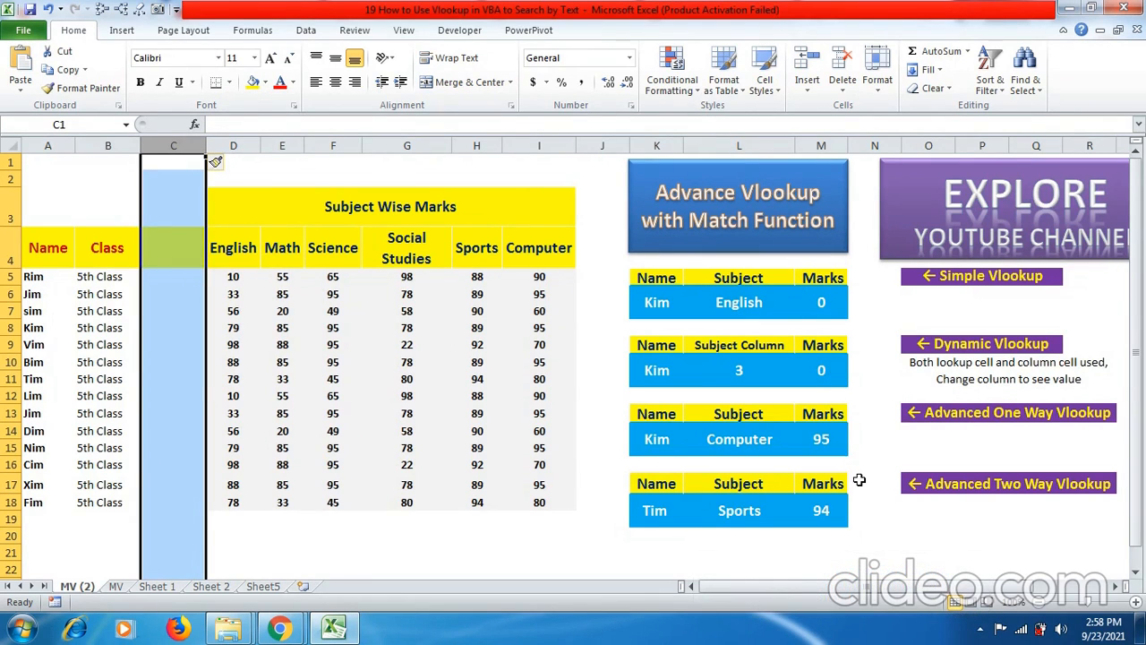
mouse_move(839, 501)
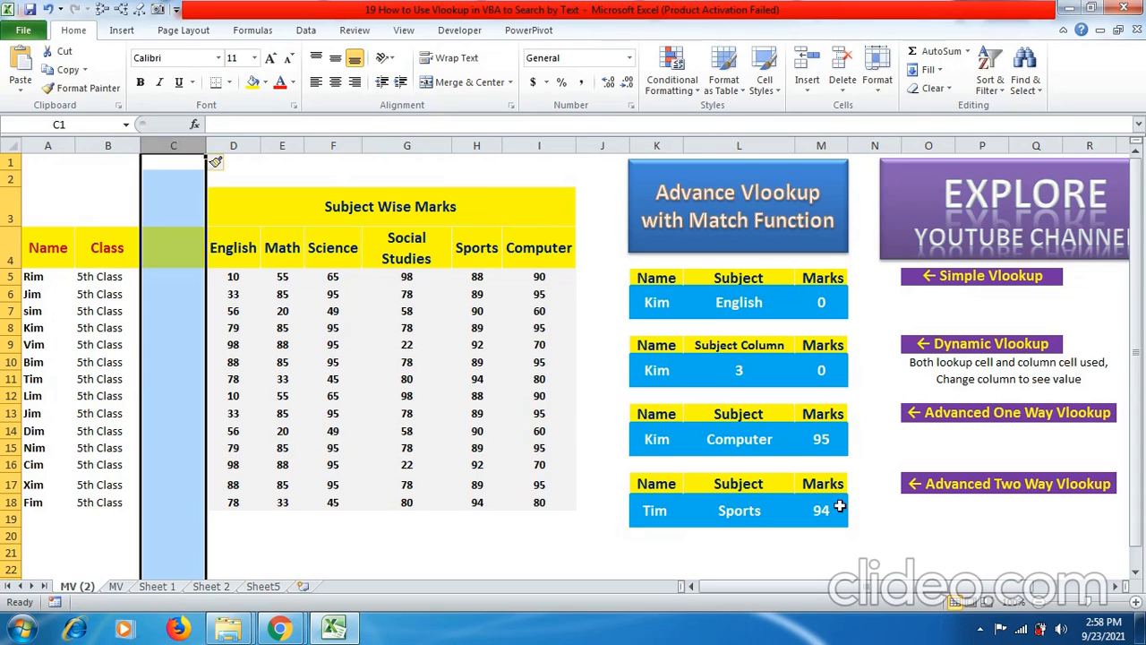
mouse_move(248, 201)
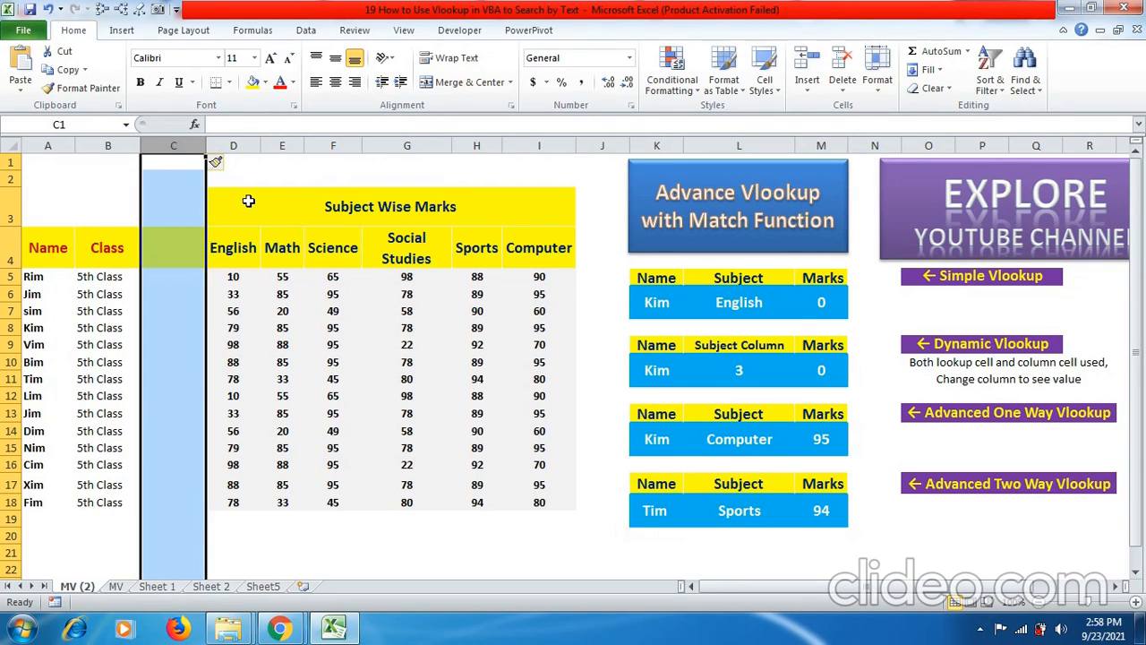
mouse_move(766, 445)
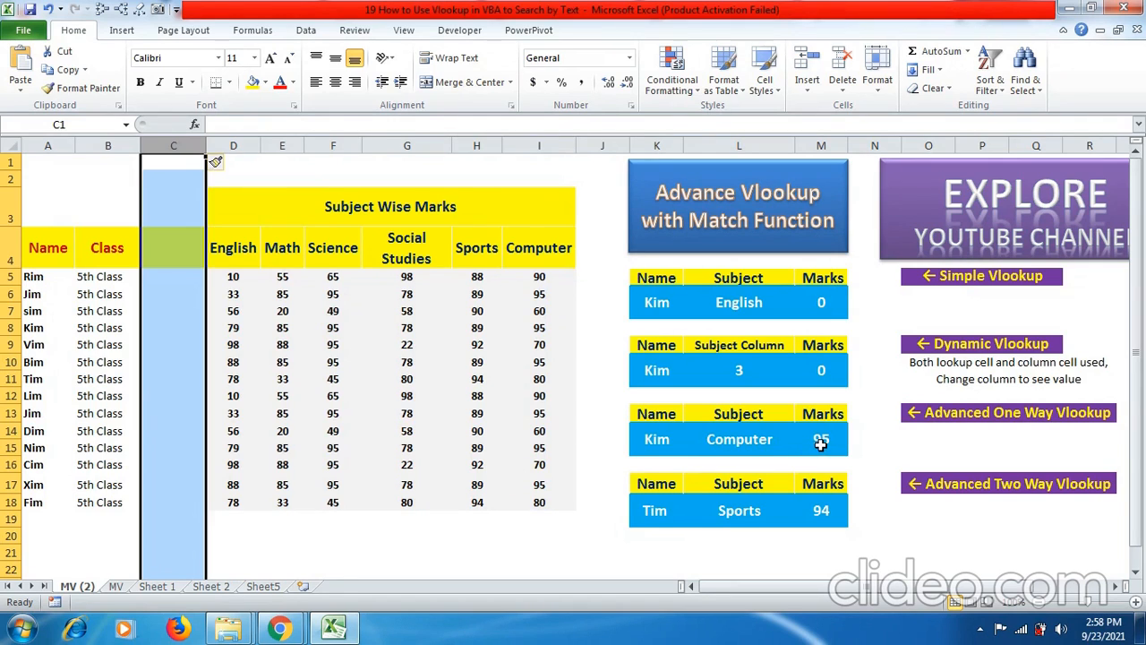
click(821, 510)
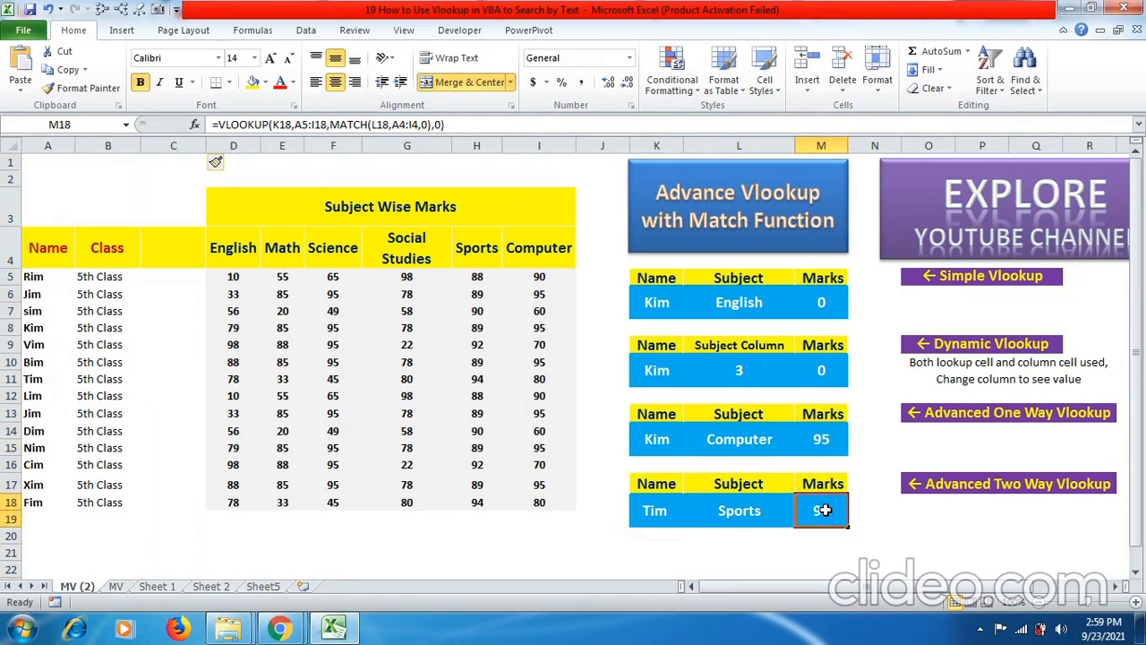